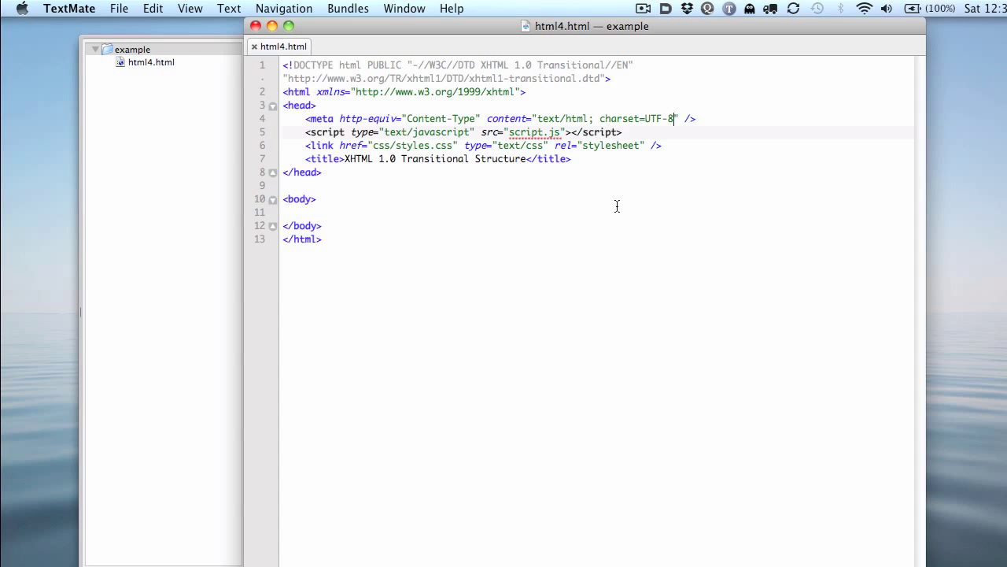
mouse_move(525, 190)
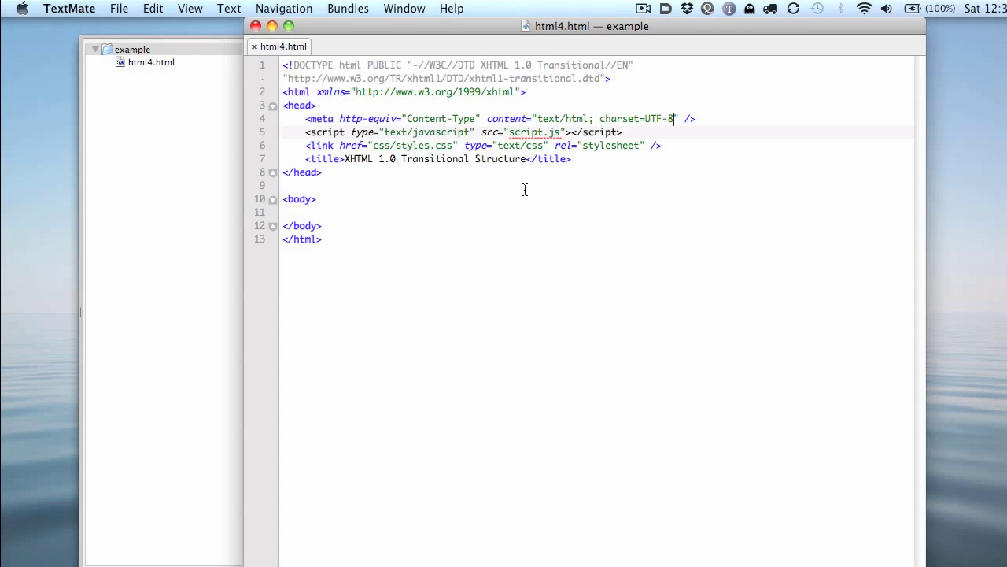
mouse_move(483, 214)
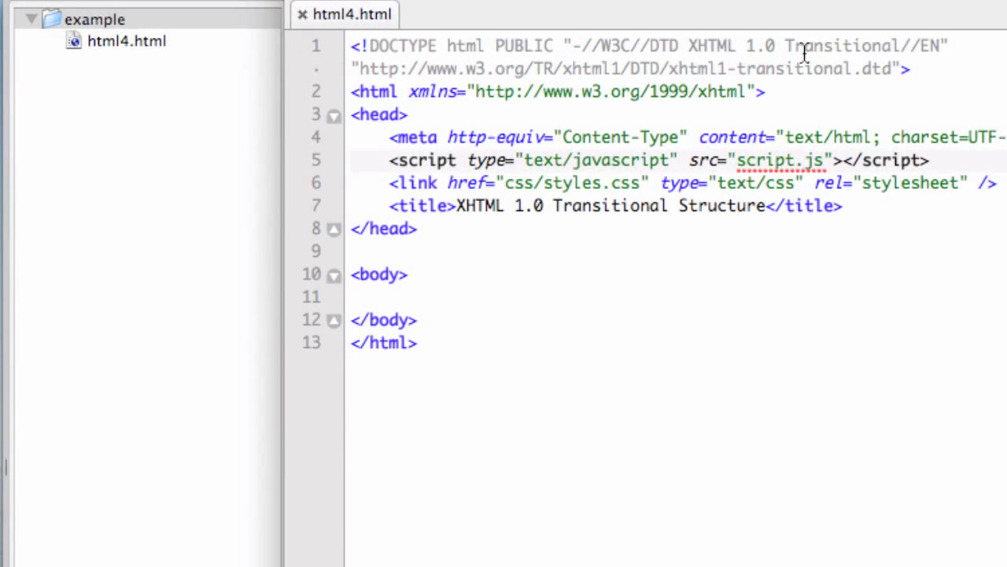
mouse_move(632, 226)
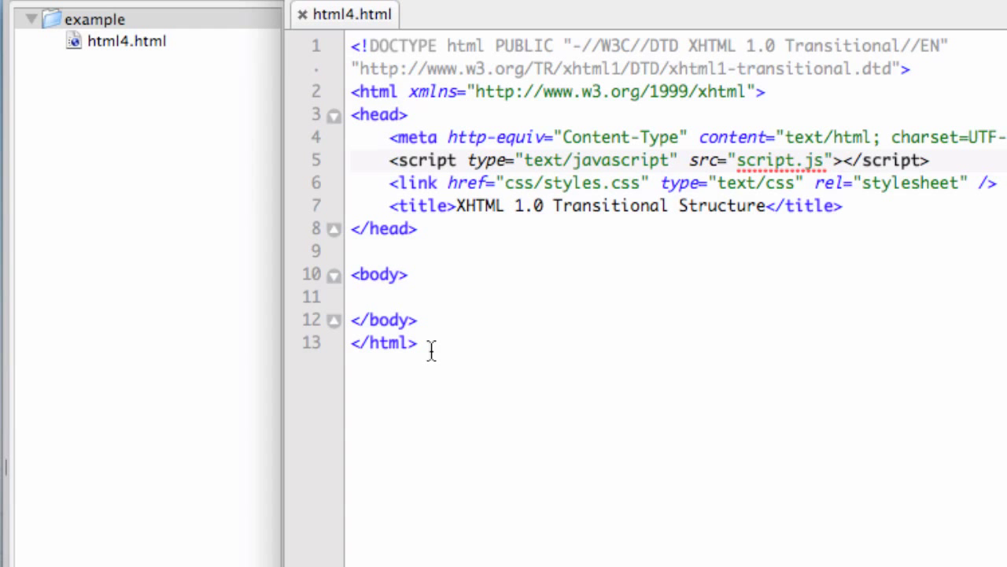
mouse_move(438, 319)
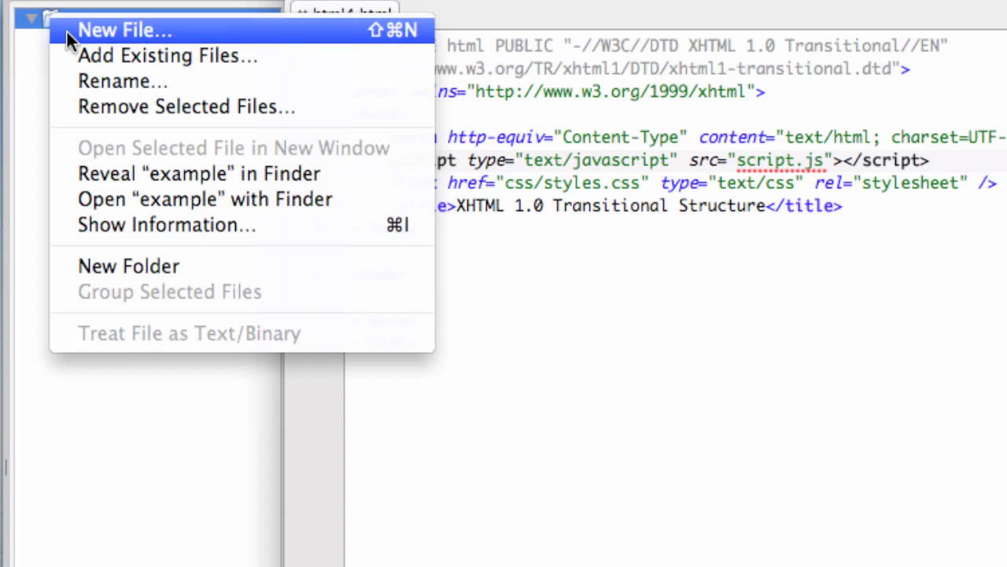
- Create a new file named html5.html in the example project
left_click(125, 30)
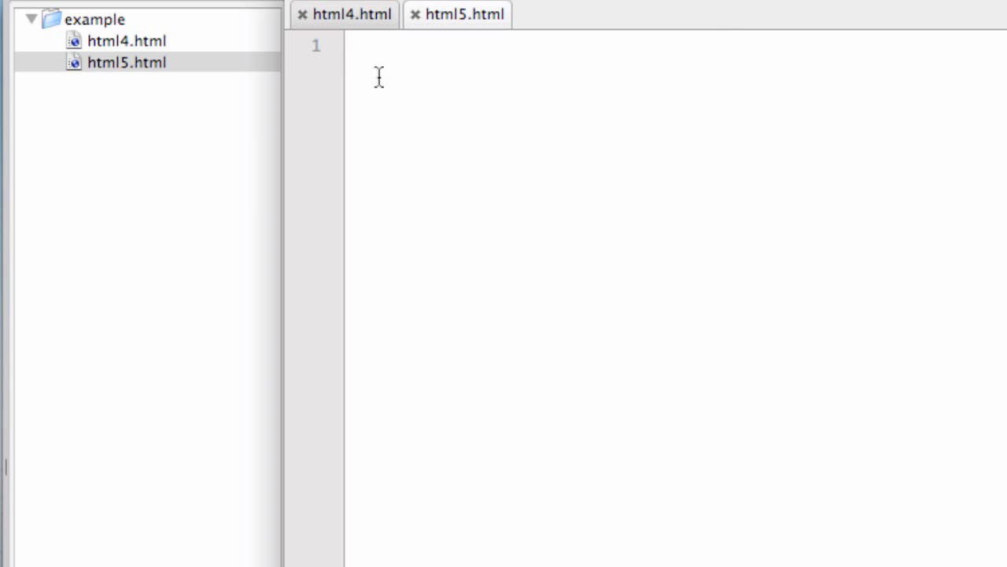
mouse_move(293, 218)
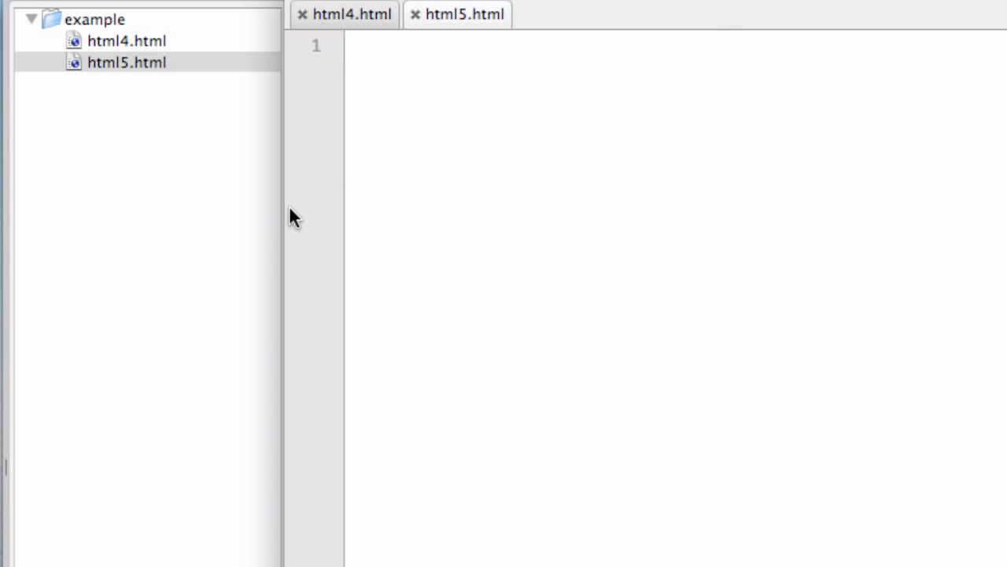
mouse_move(219, 252)
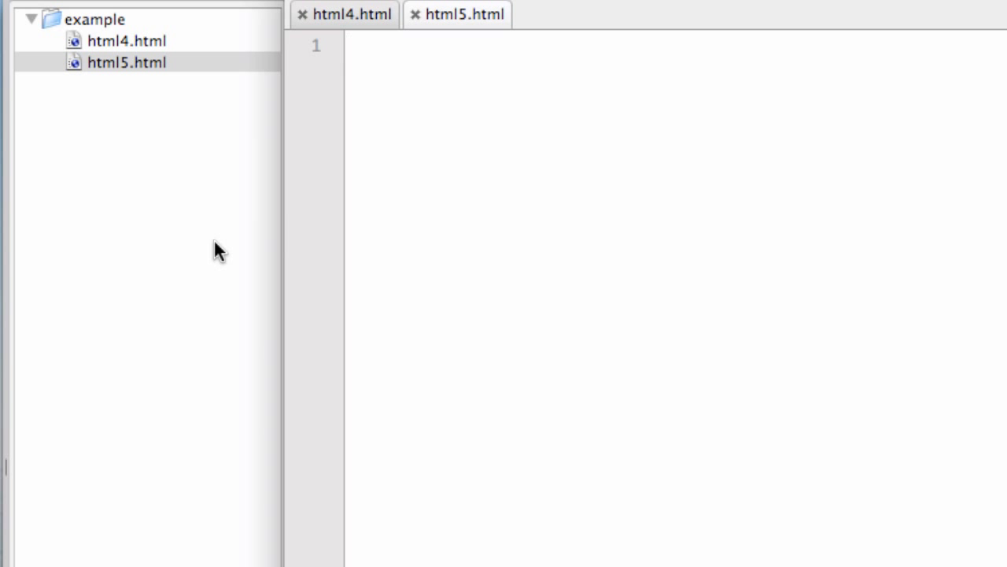
left_click(352, 14)
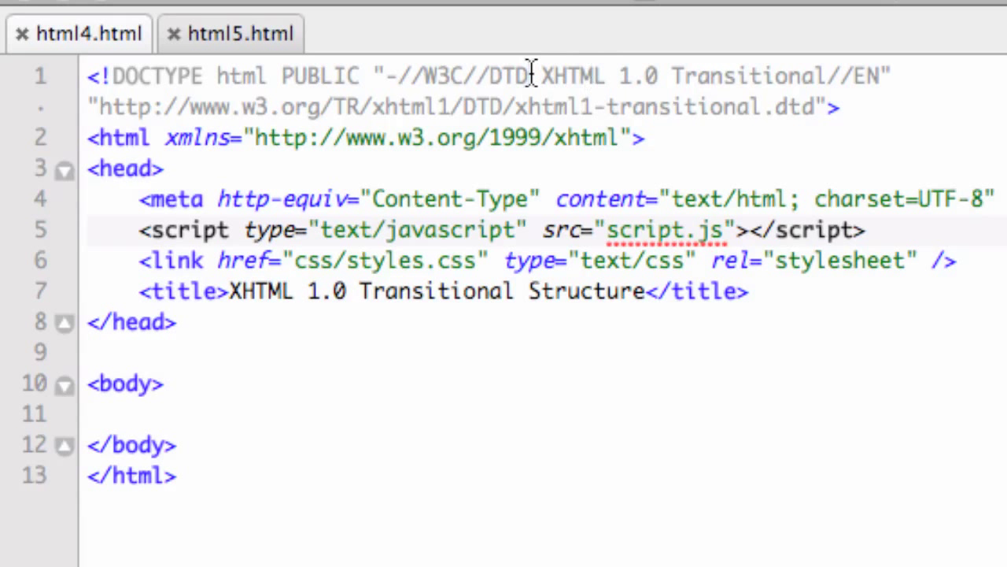
mouse_move(233, 76)
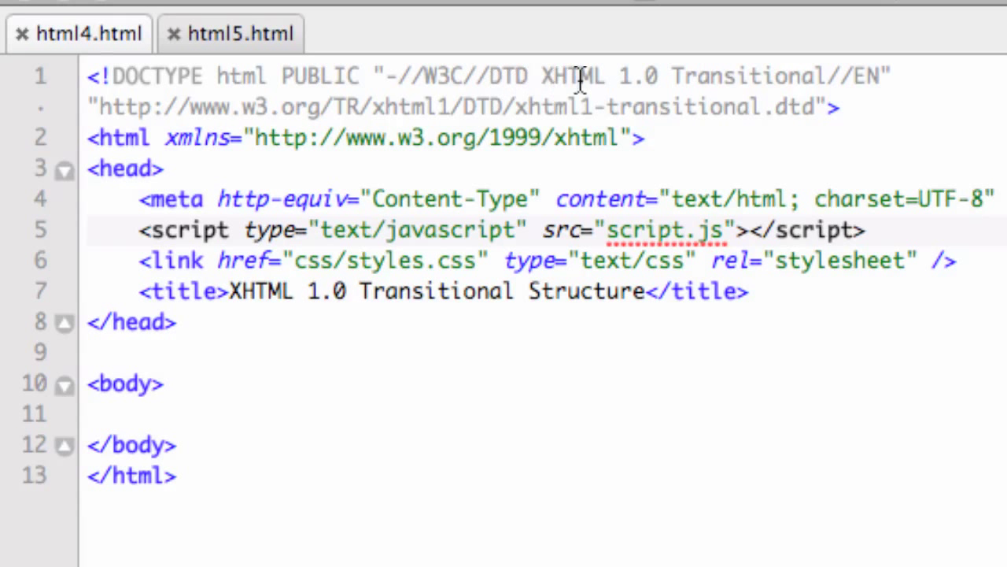
mouse_move(878, 86)
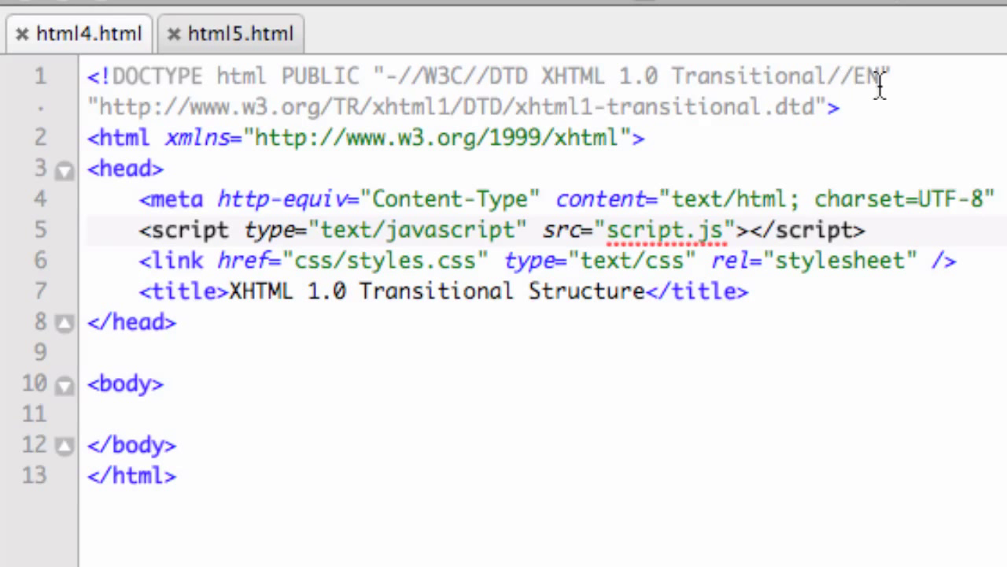
mouse_move(589, 118)
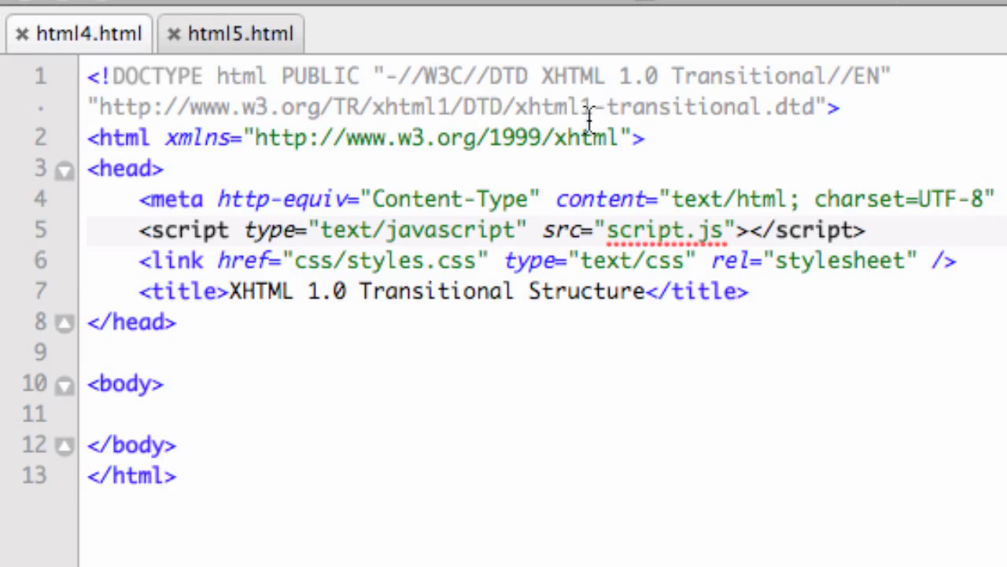
mouse_move(645, 118)
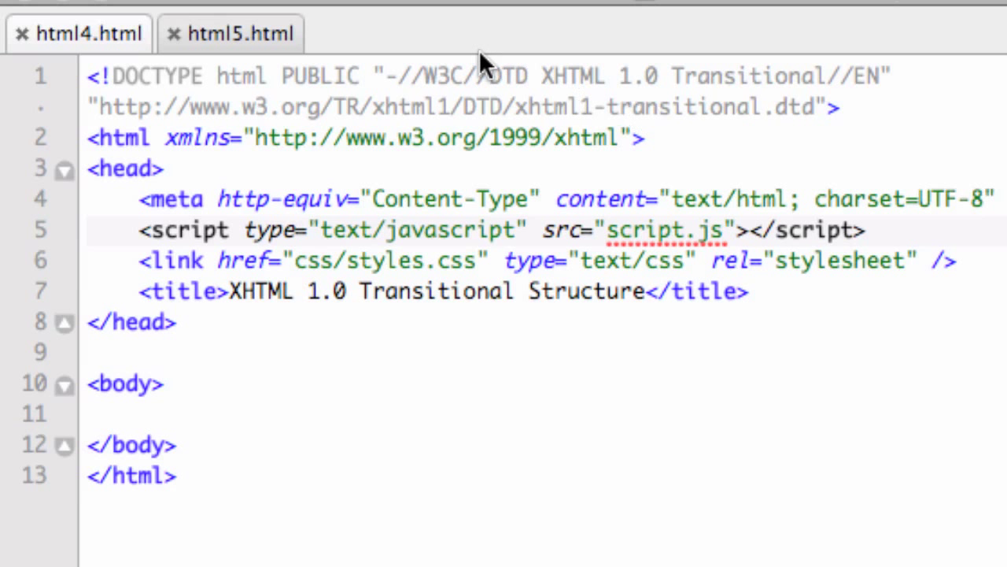
mouse_move(251, 33)
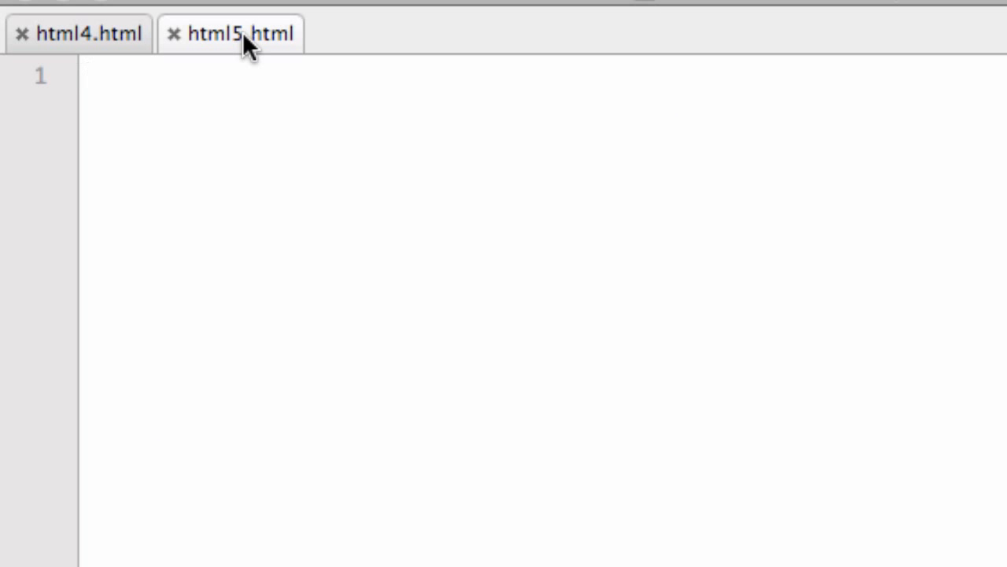
- Type the HTML5 doctype <!DOCTYPE html> on line 1 and save
type("<!>")
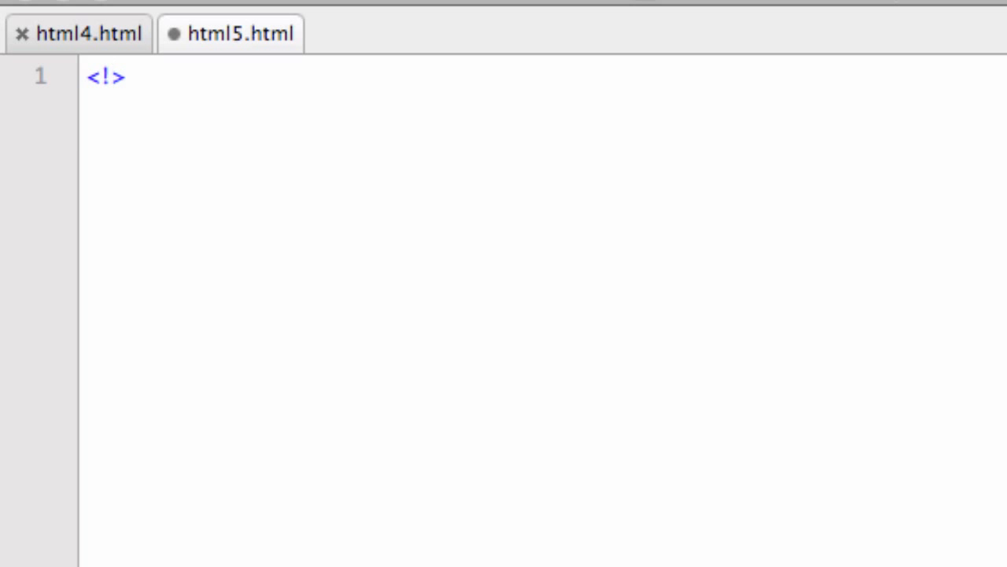
type("DOCT")
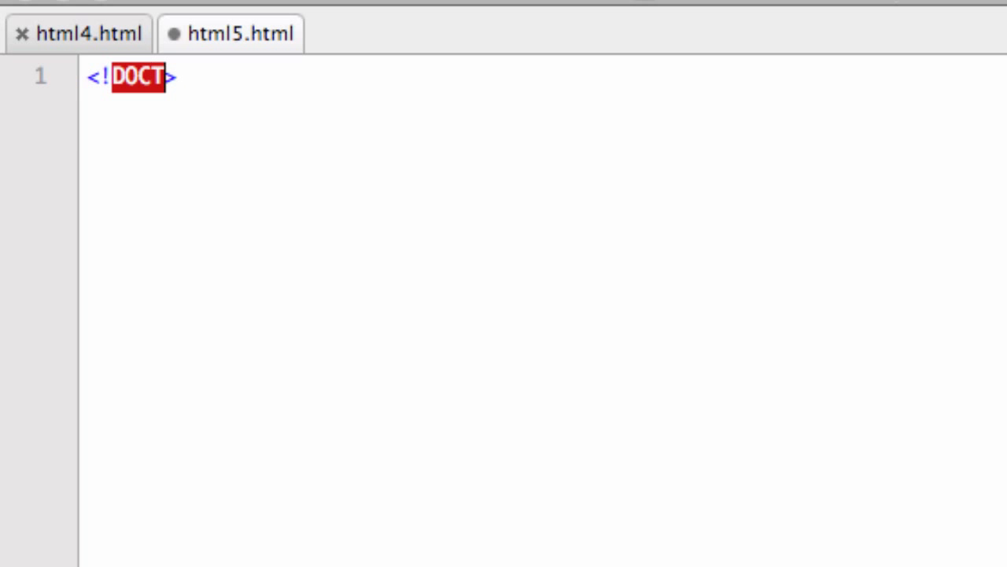
type("YPE")
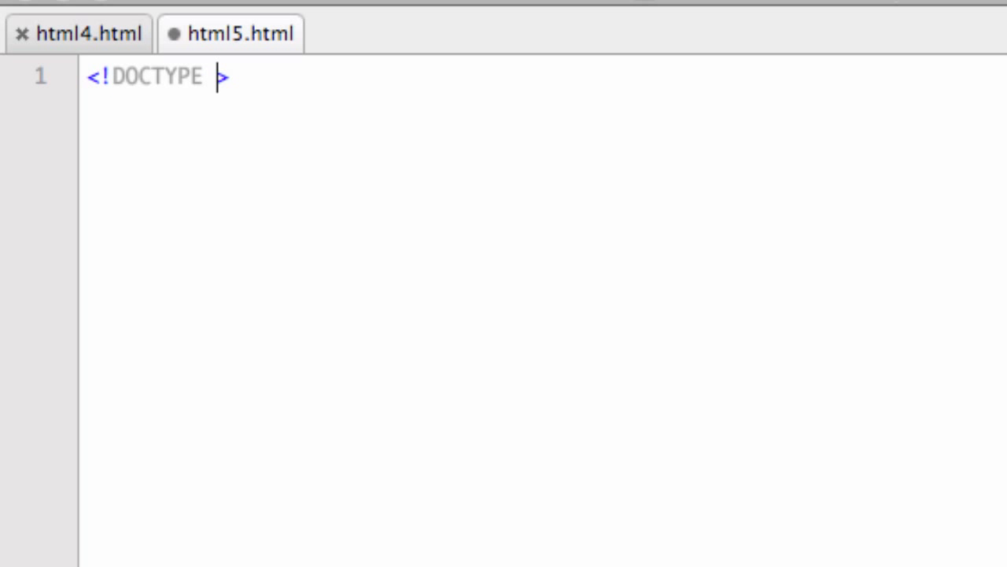
type("html")
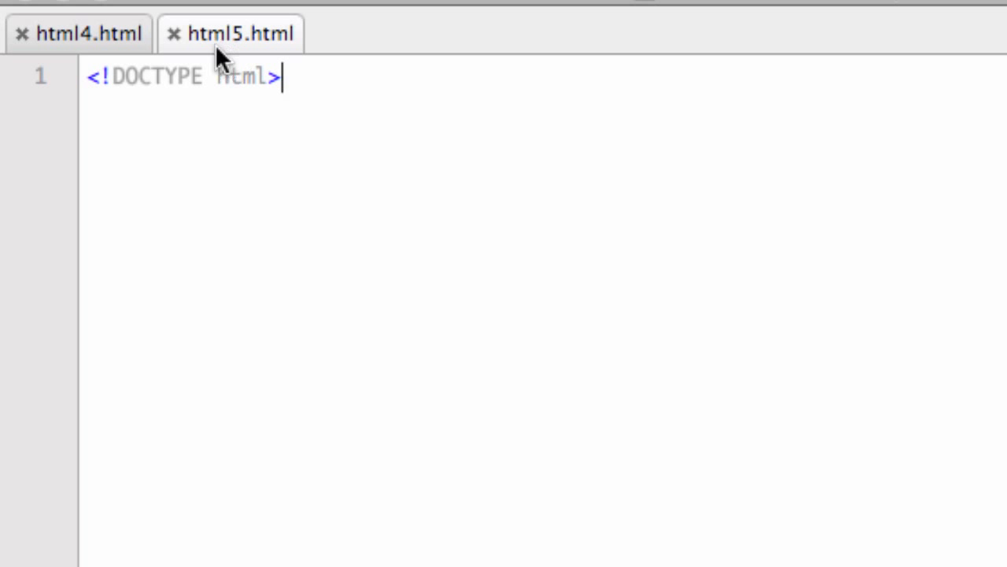
mouse_move(89, 33)
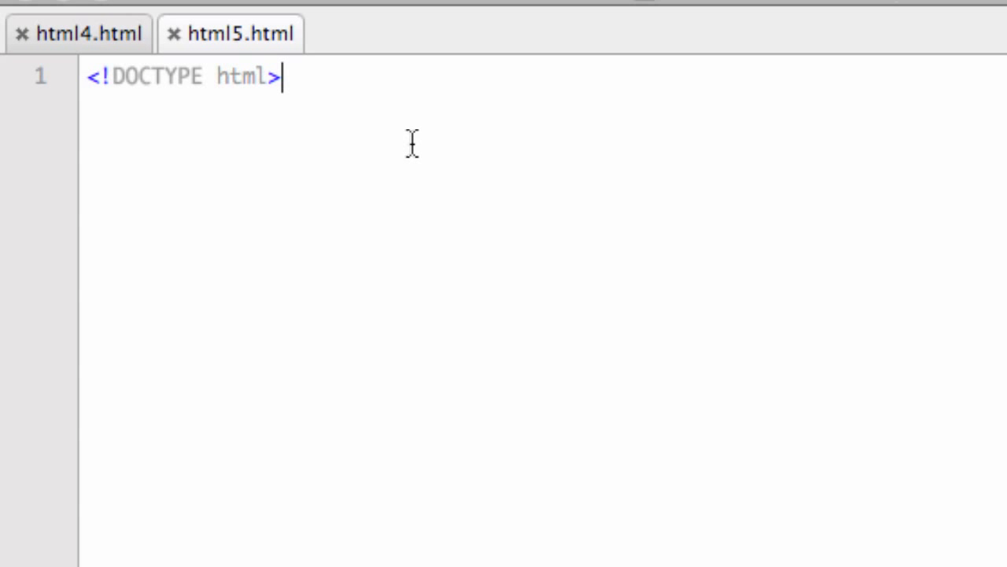
mouse_move(371, 146)
type("<html>")
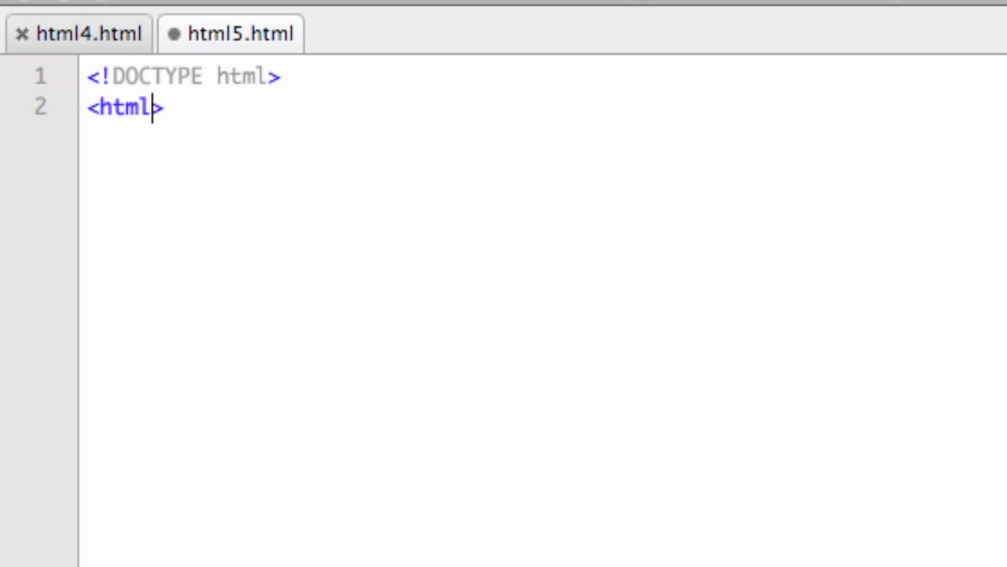
- Add an html element containing empty head and body tags below the doctype
type("</h>")
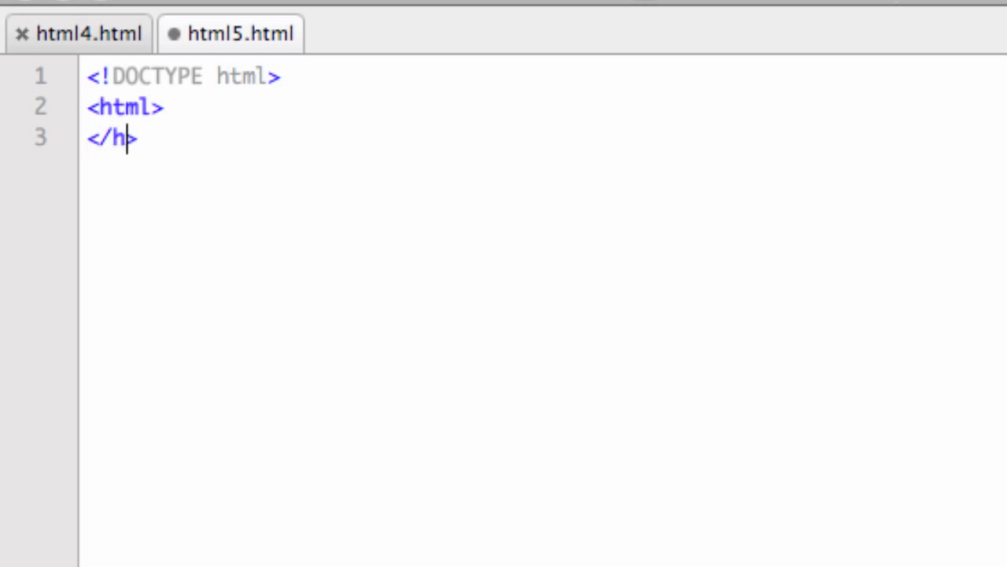
type("tml")
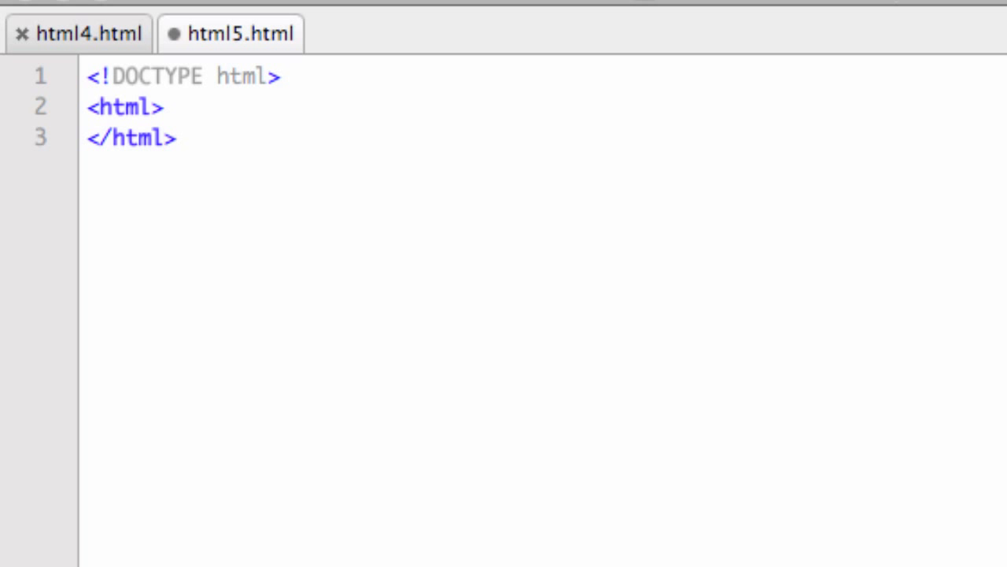
key("enter")
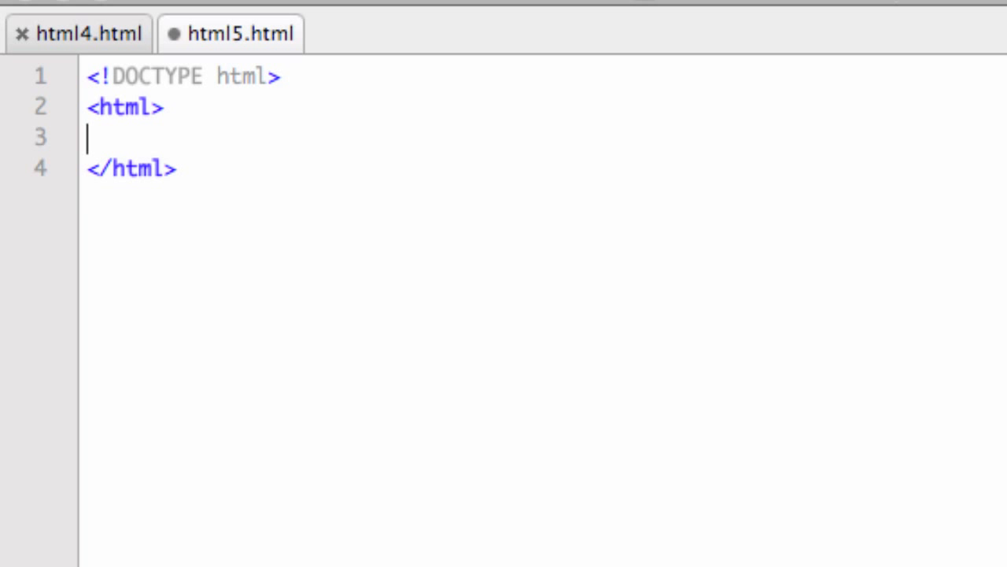
type("<h>")
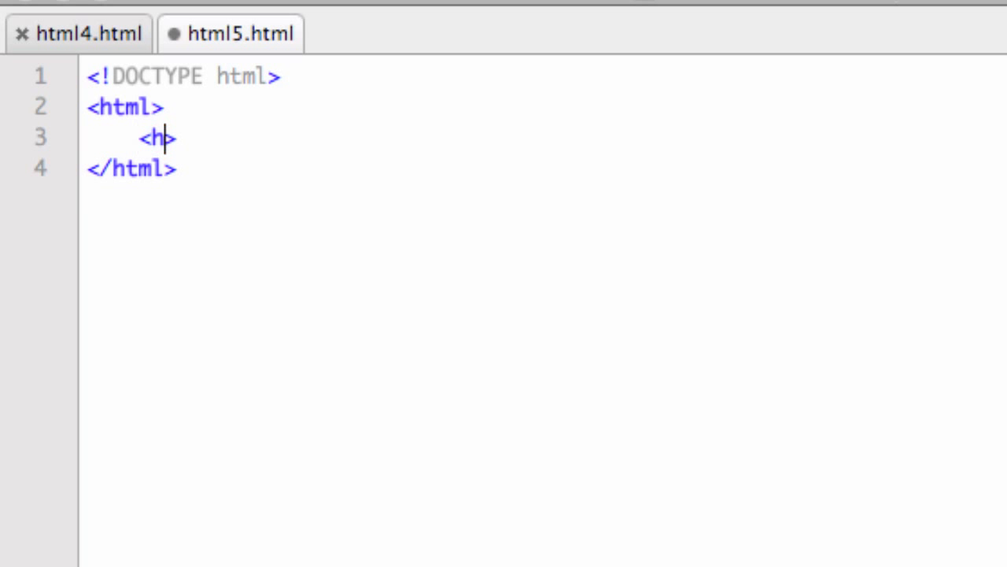
type("ead>")
type("<body>")
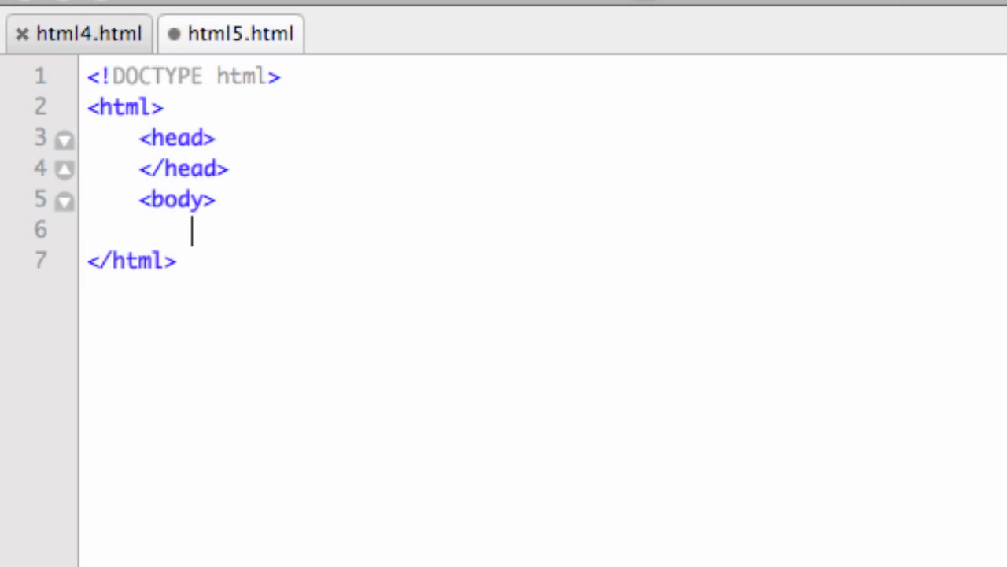
type("</>")
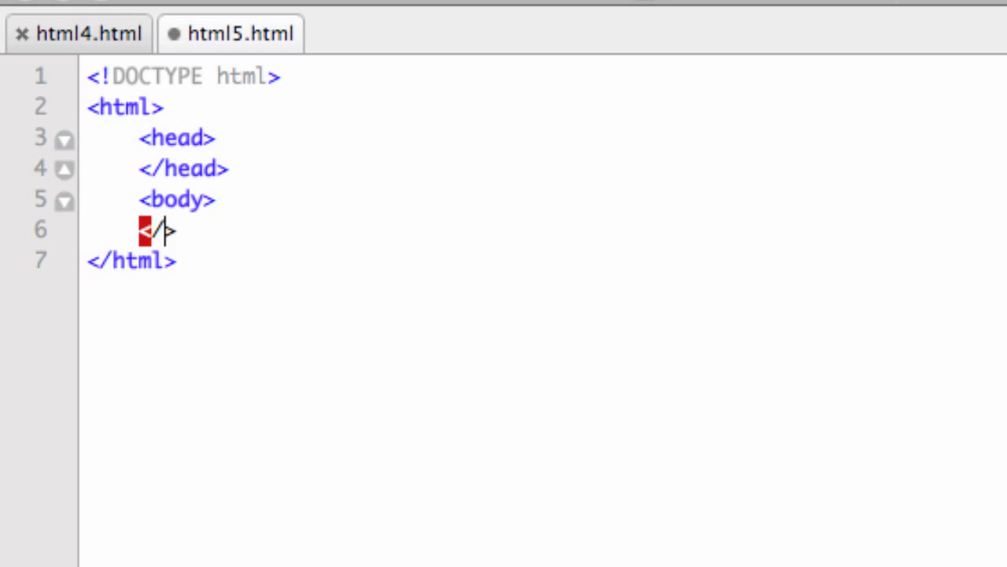
type("body")
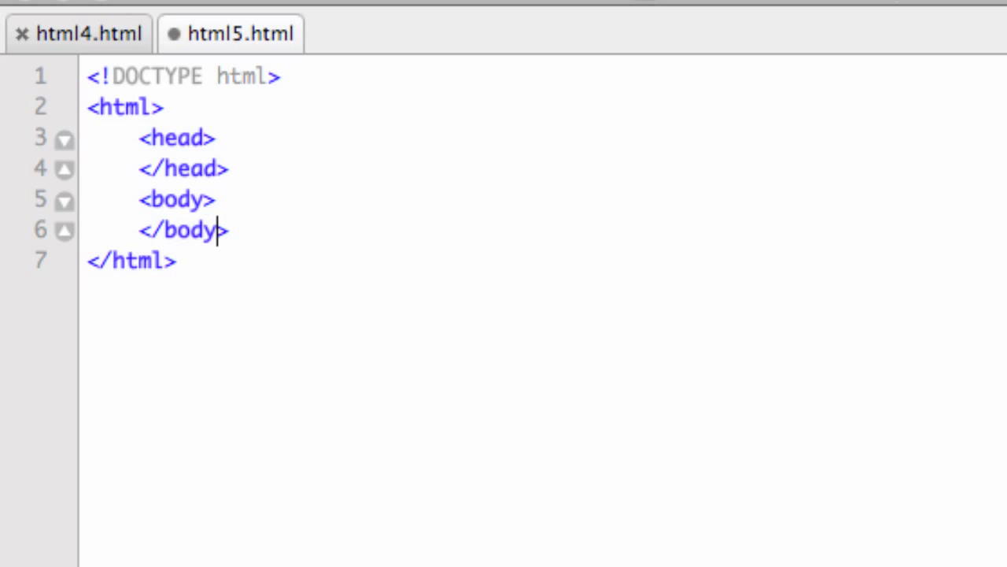
mouse_move(252, 122)
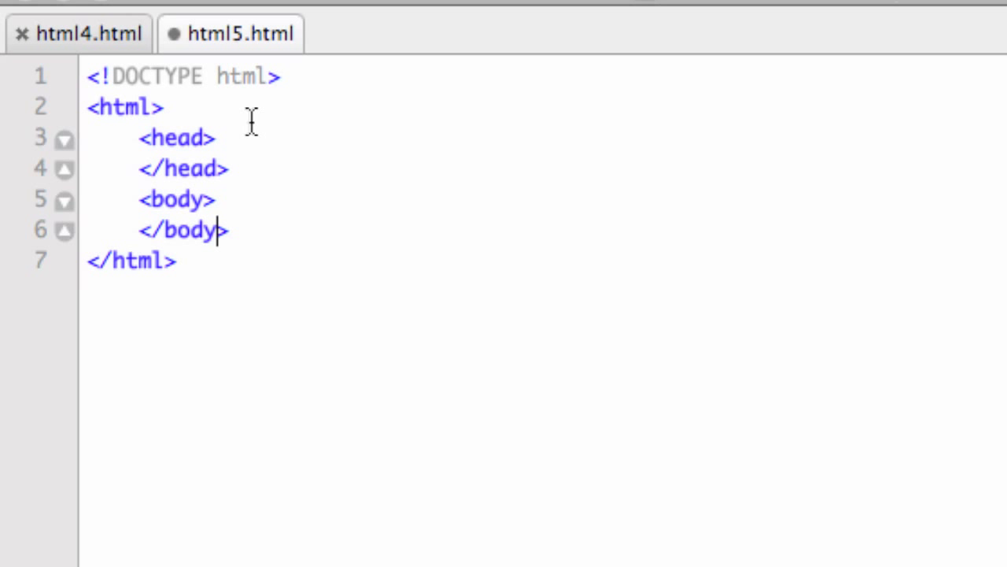
mouse_move(149, 111)
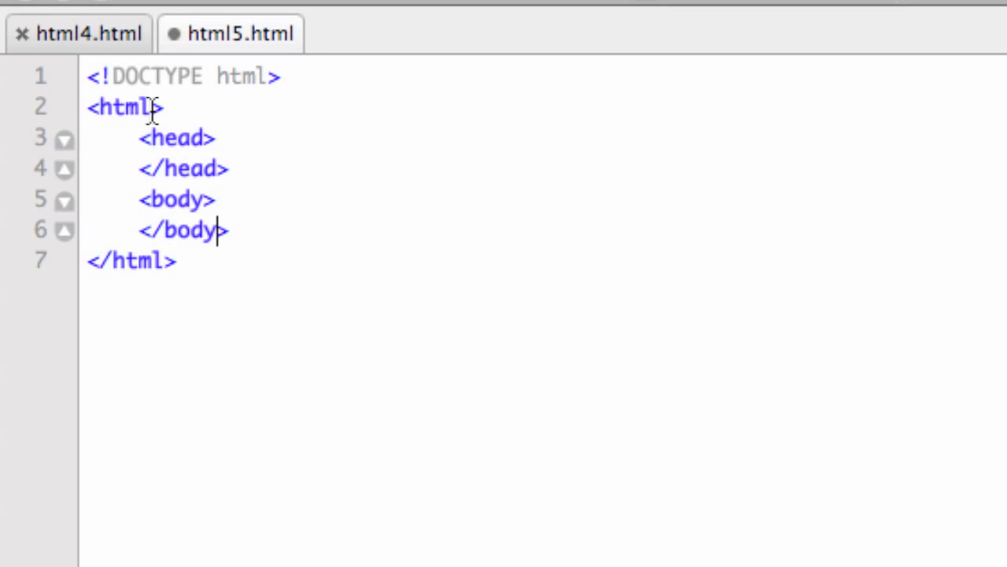
mouse_move(114, 372)
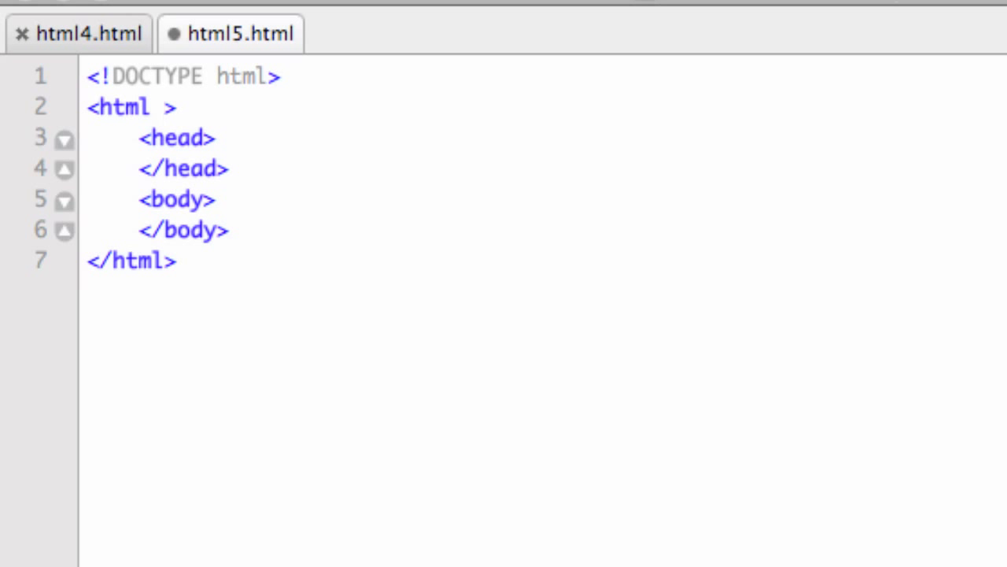
- Give the html tag dir="ltr" and lang="en-US" attributes and save
type("dir")
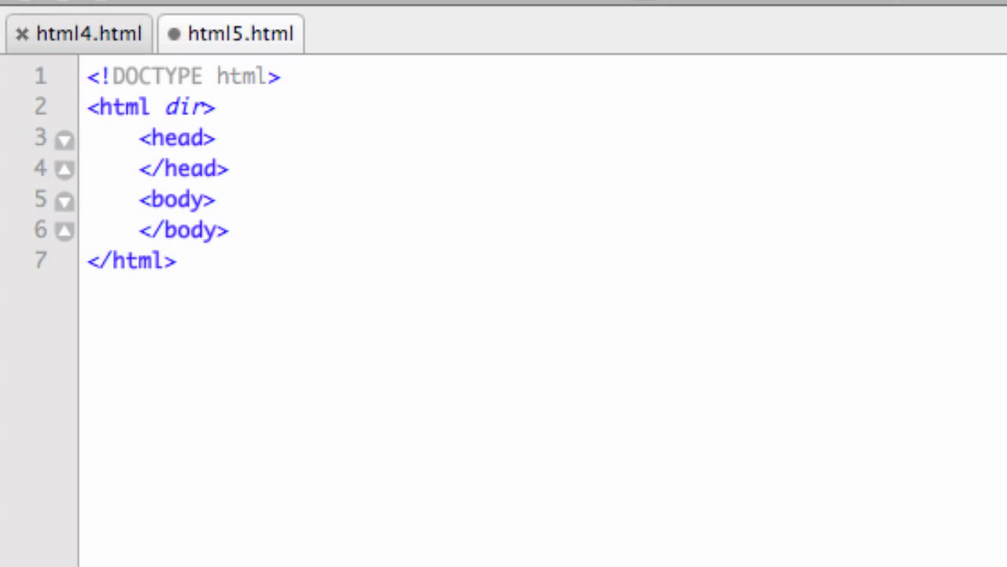
type("=\"")
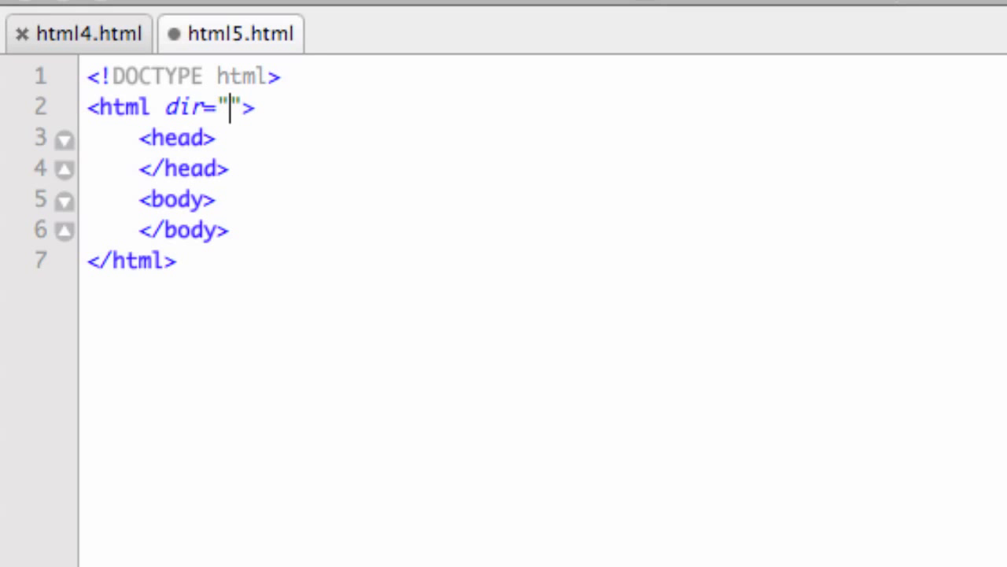
type("ltr")
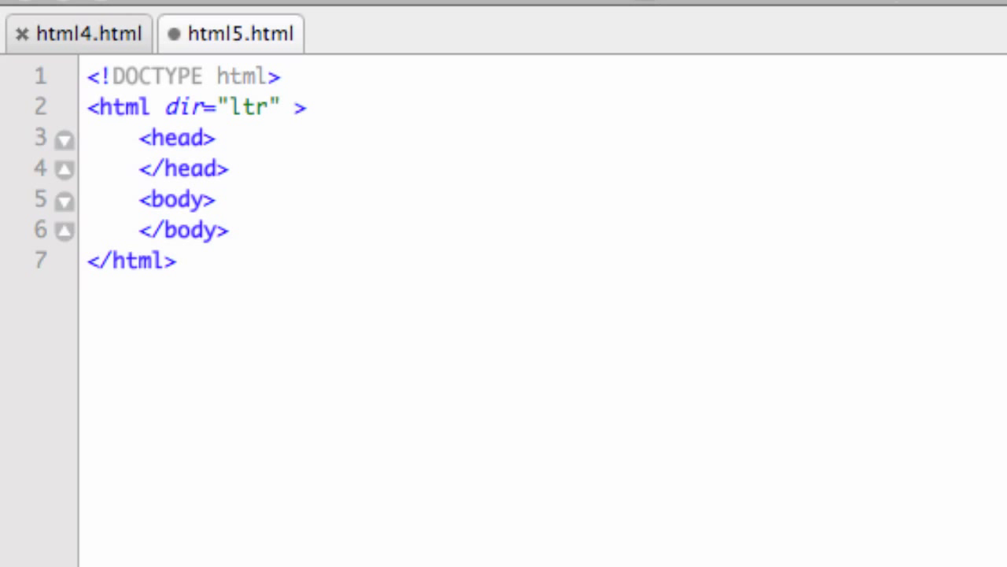
type("lang=")
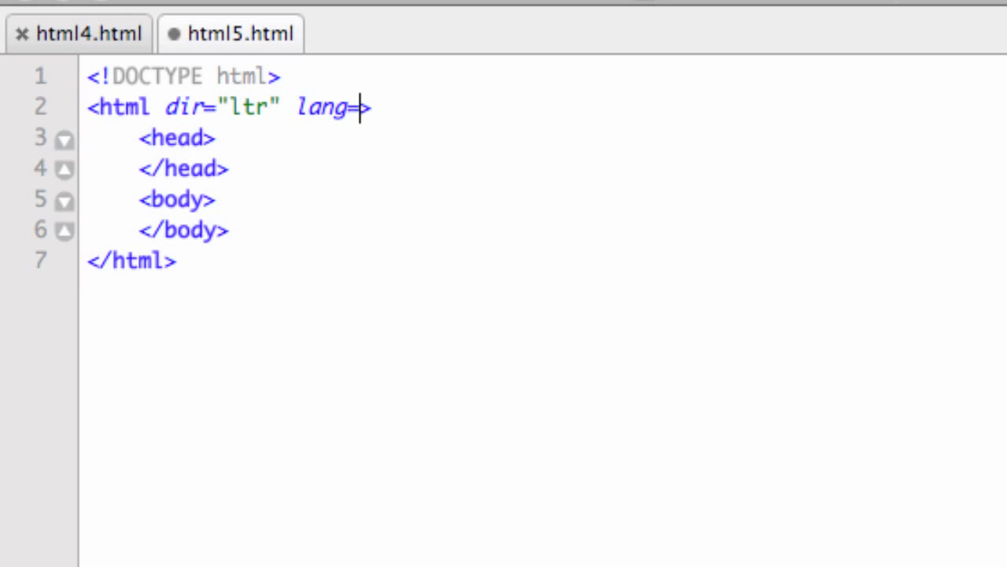
type("\"en-\"")
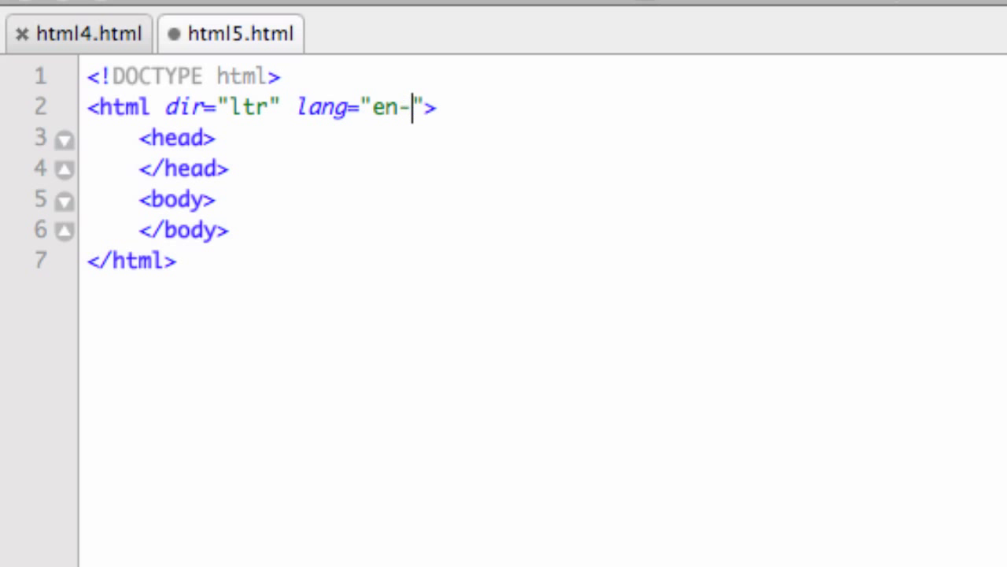
type("US")
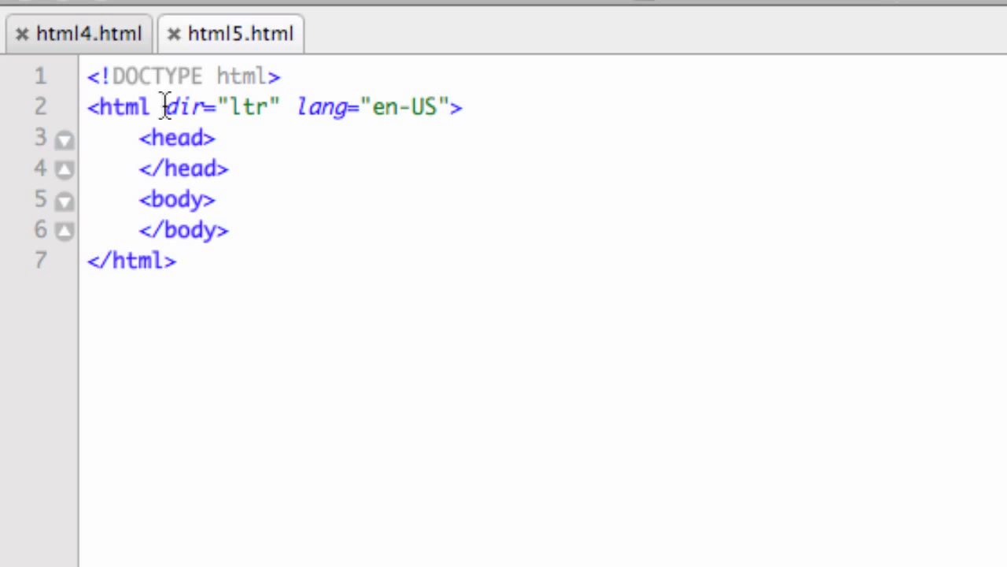
mouse_move(212, 102)
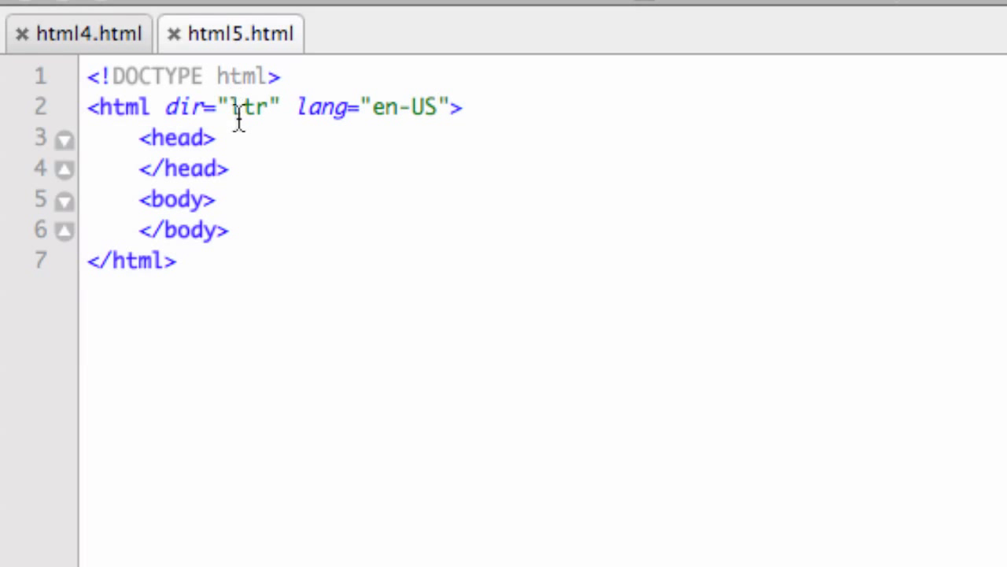
mouse_move(209, 138)
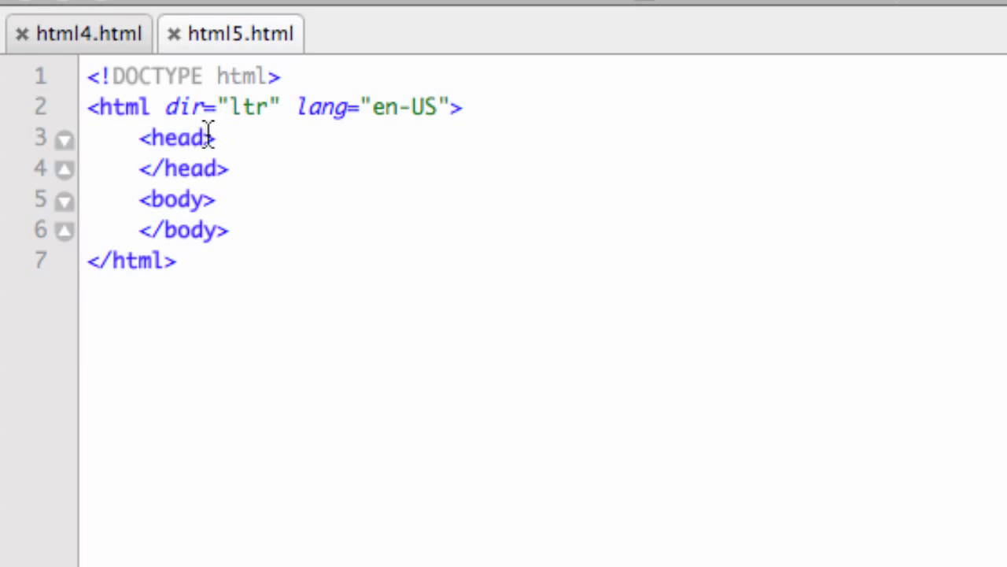
- Open a blank line inside head, then view html4.html for comparison
type("]")
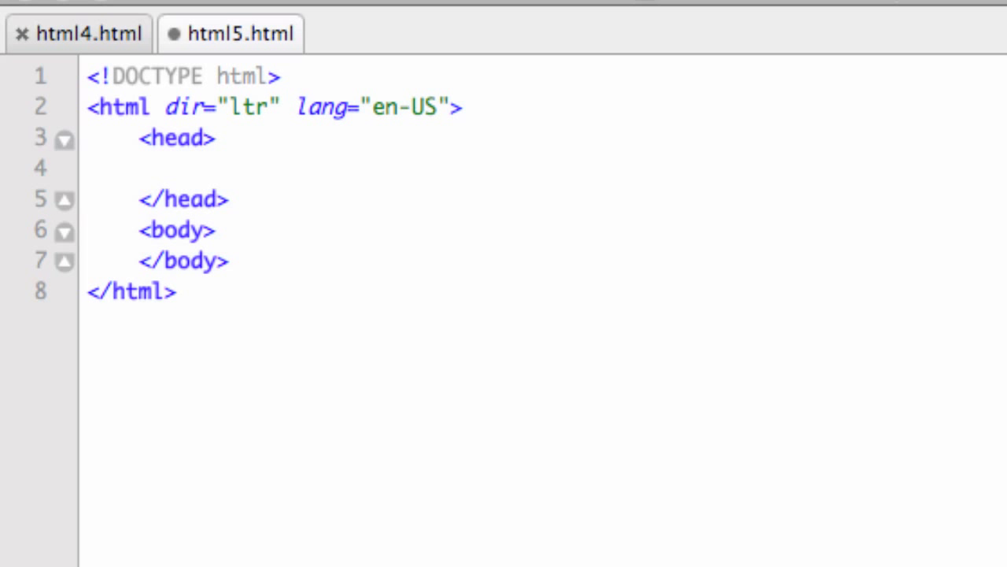
left_click(79, 33)
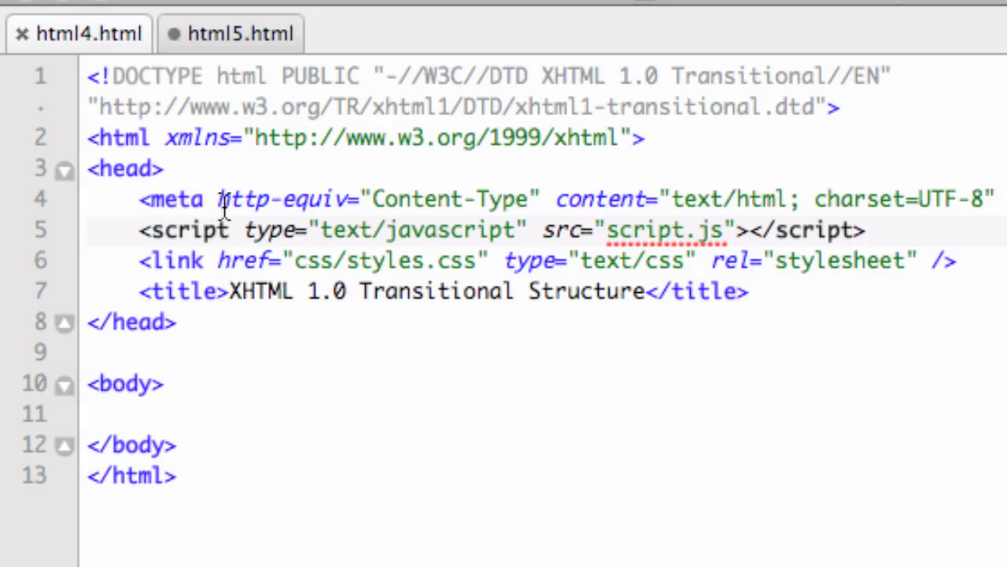
mouse_move(466, 199)
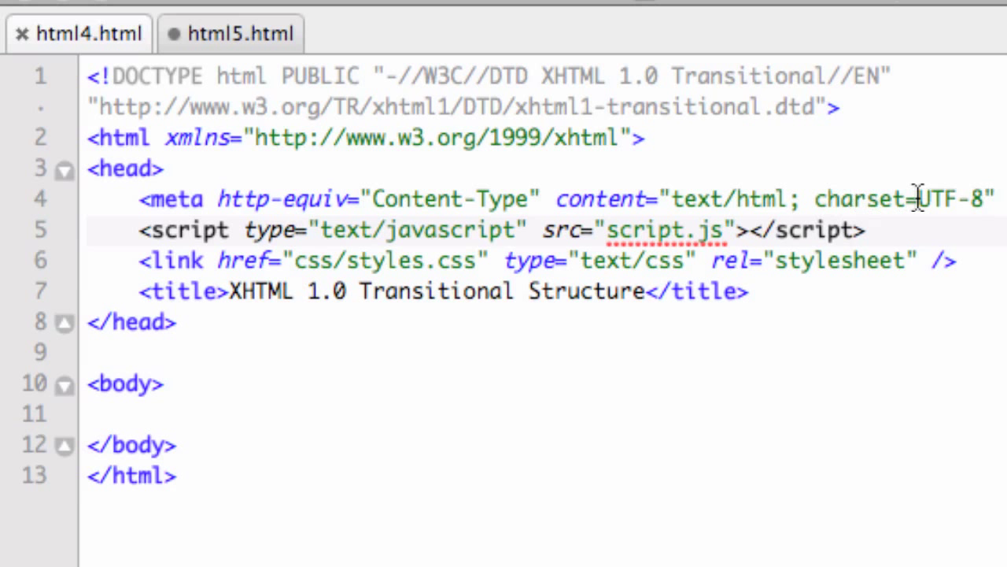
mouse_move(929, 199)
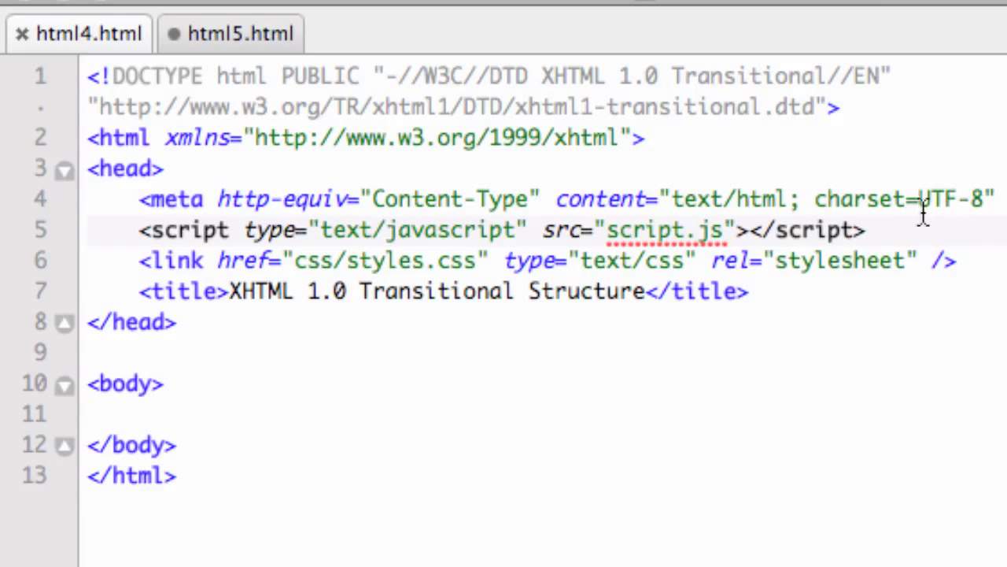
mouse_move(917, 210)
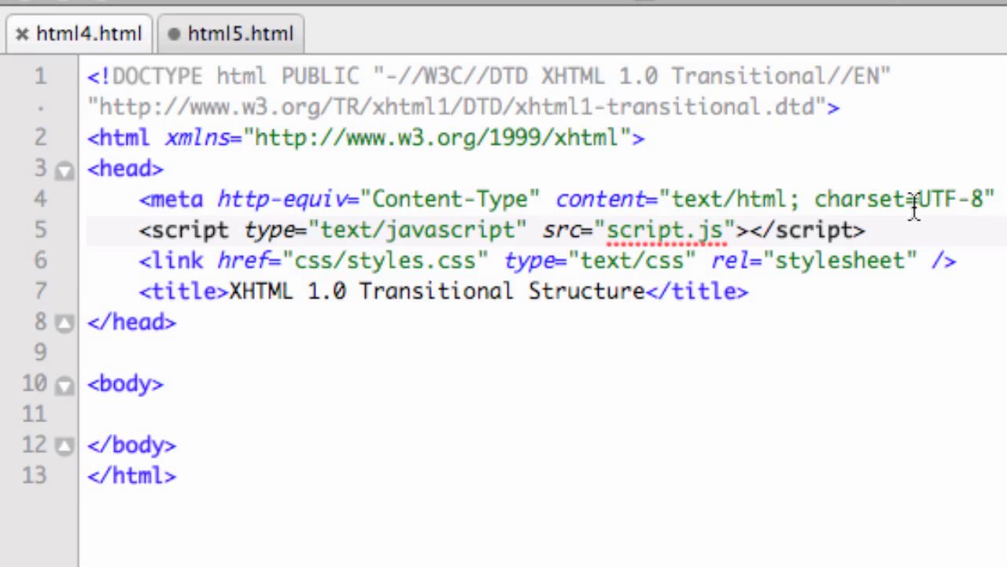
mouse_move(972, 205)
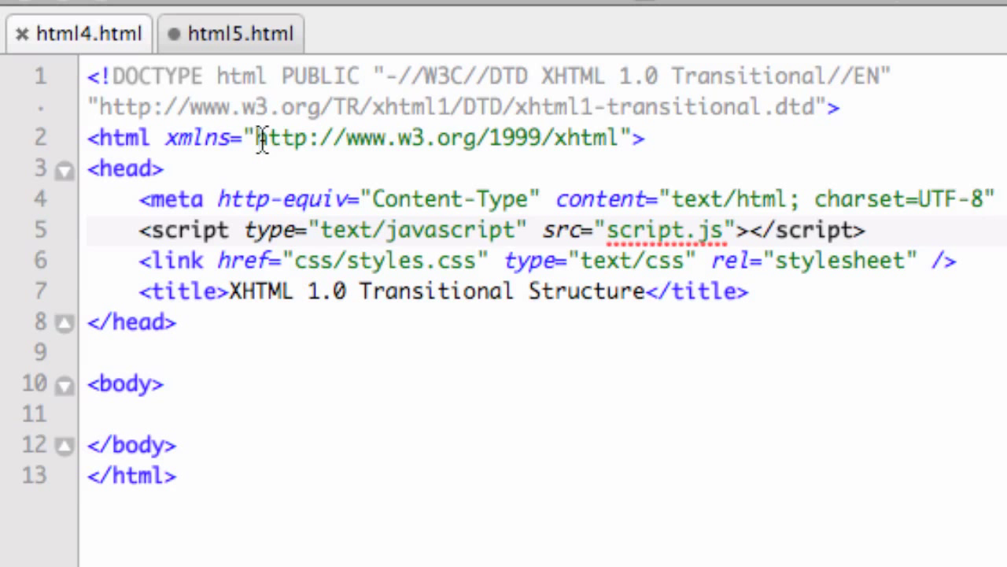
- Back in html5.html, add <meta charset="UTF-8" /> inside head and save
left_click(242, 33)
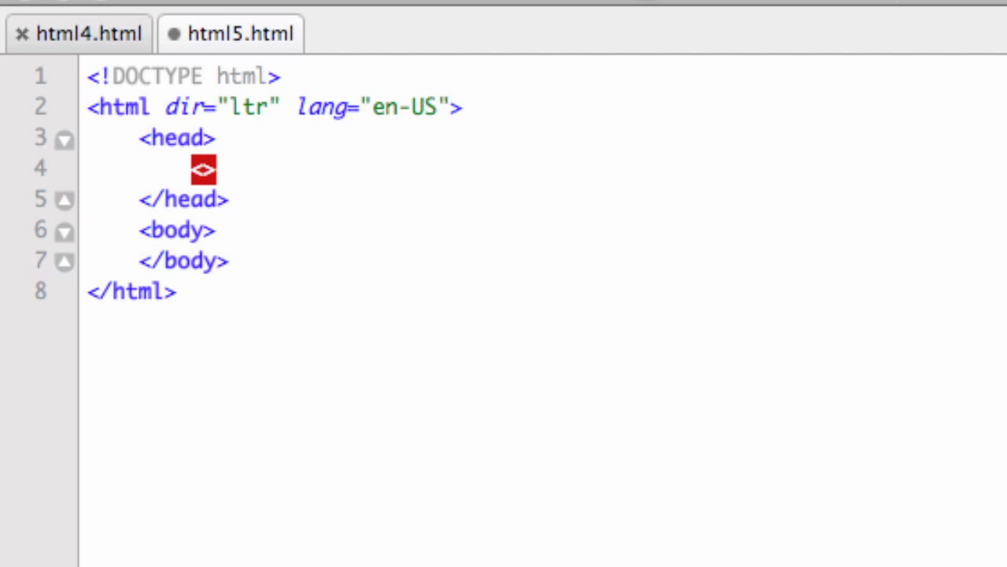
type("<meta")
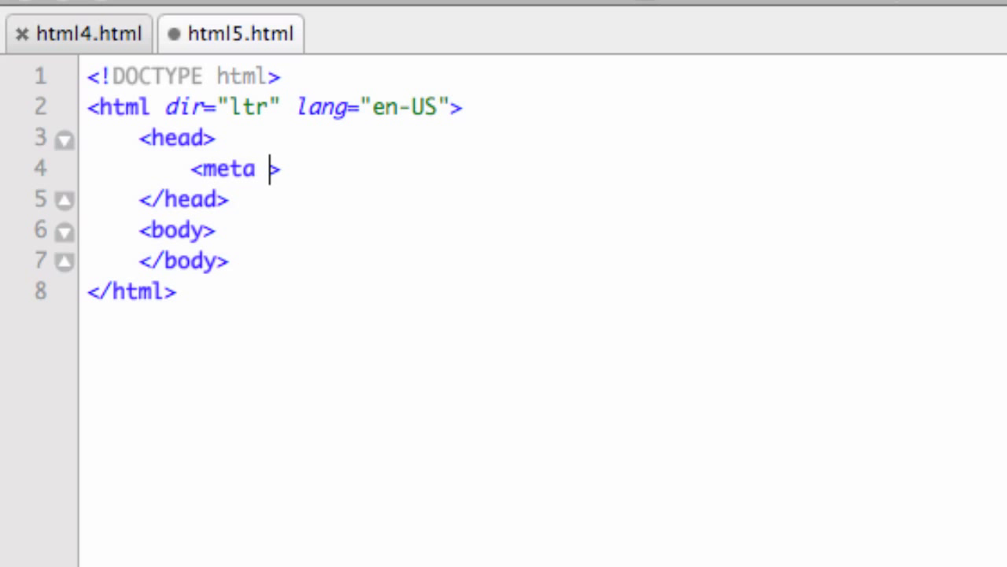
type("char")
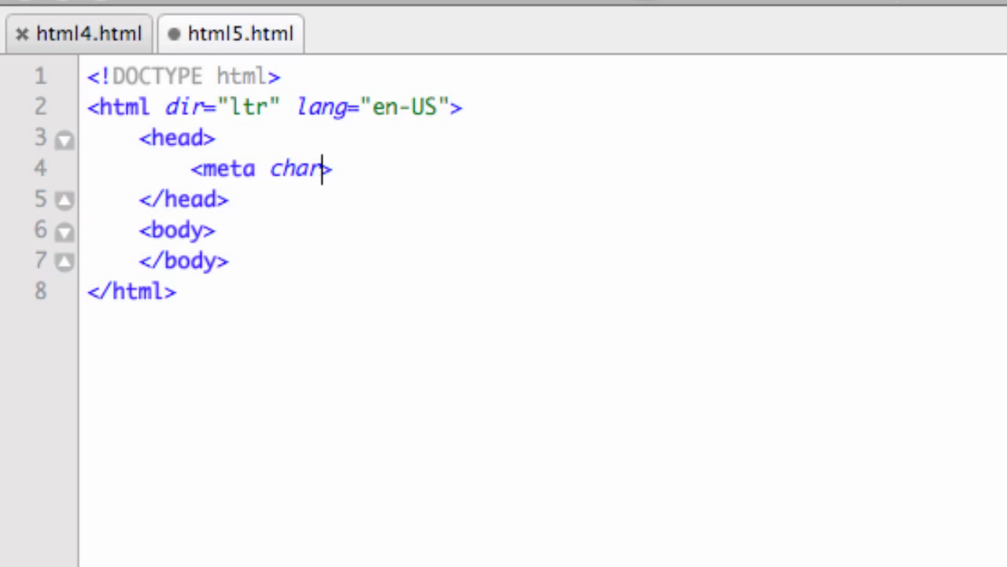
type("set=\"")
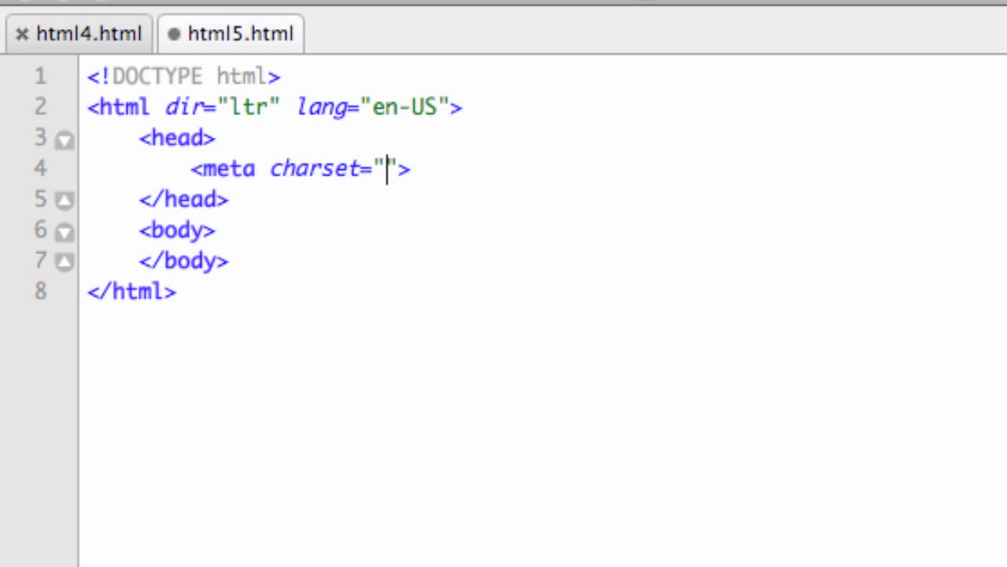
type("UTF-")
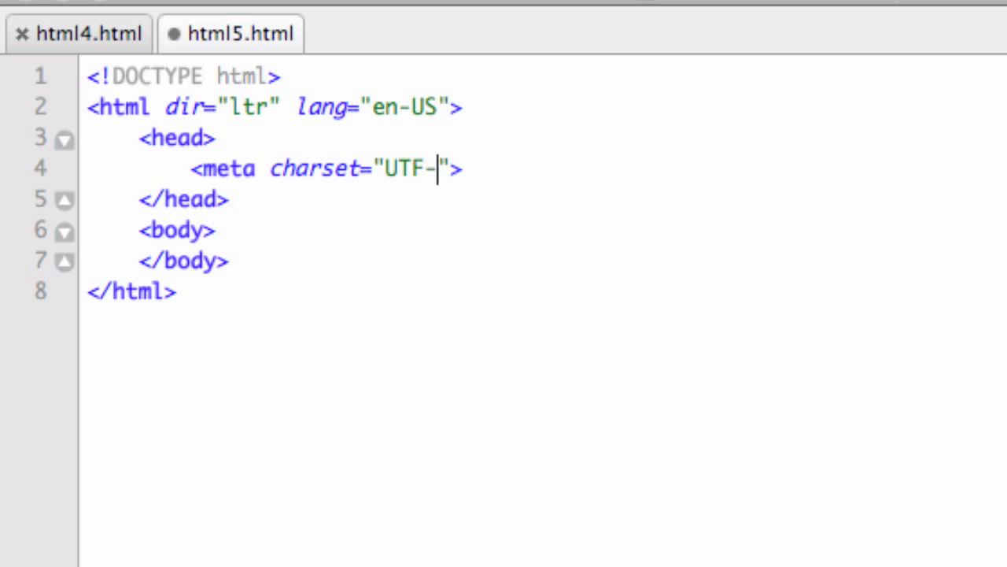
type("8")
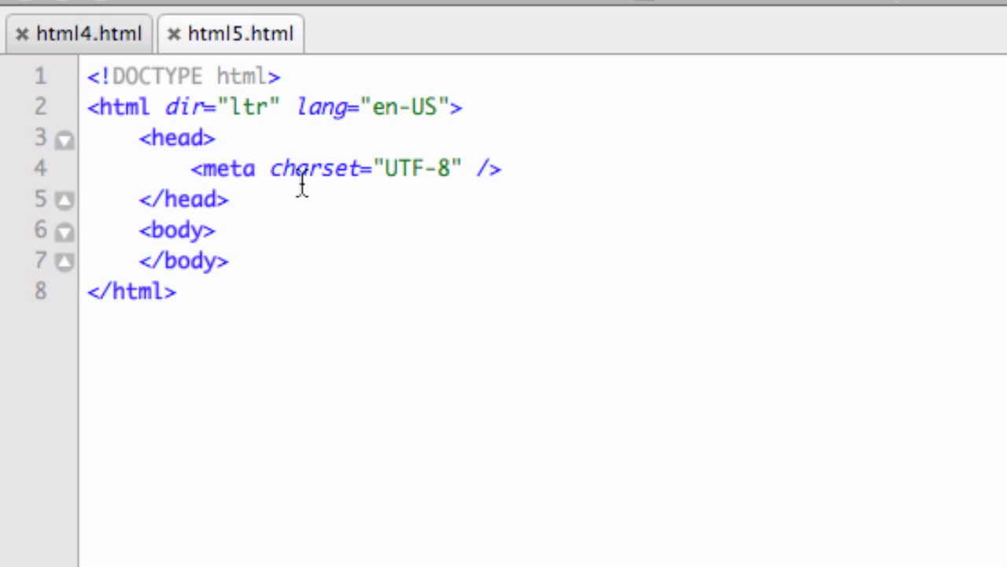
mouse_move(363, 230)
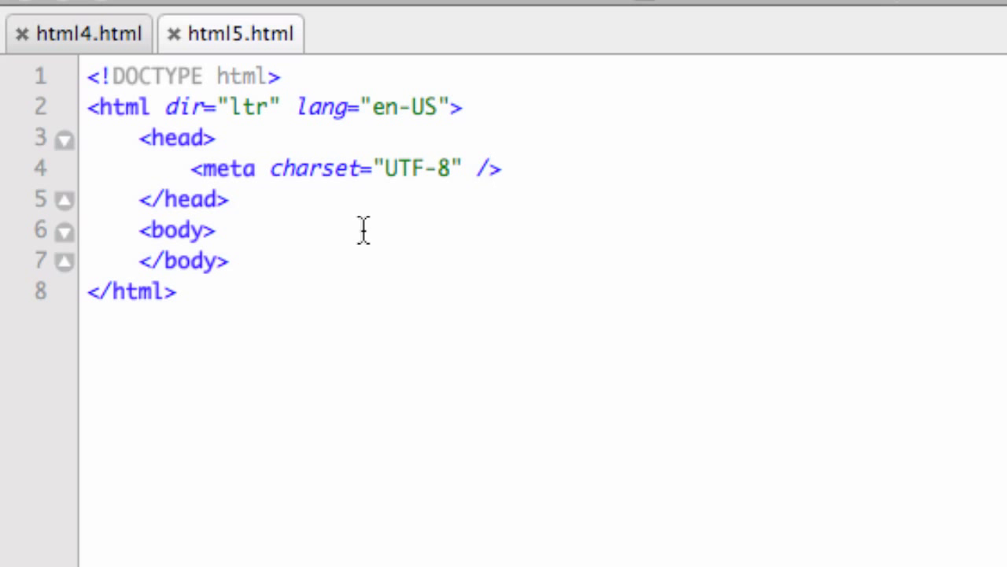
- Add <title>HTML5</title> on a new line below the meta charset tag
key("enter")
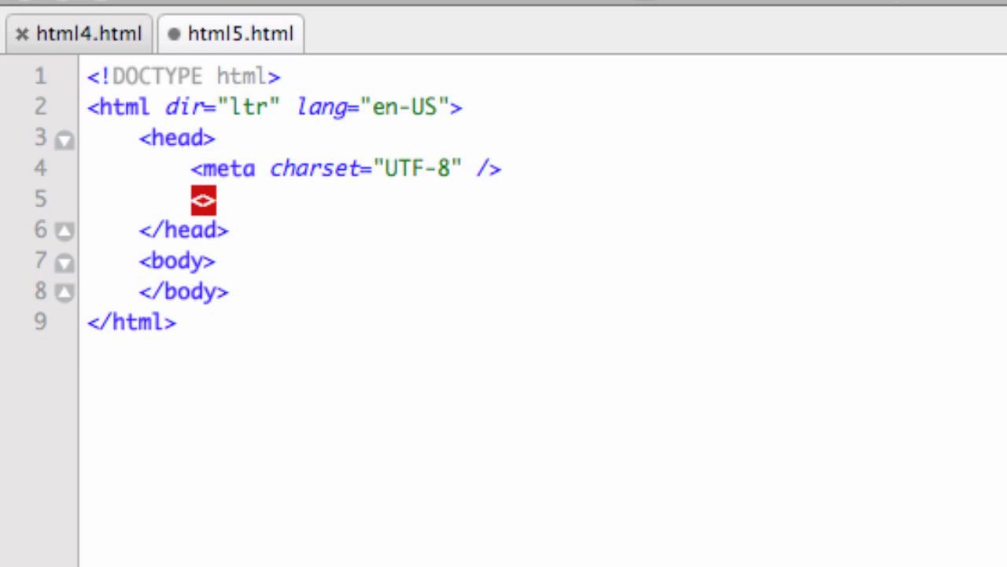
type("<title>")
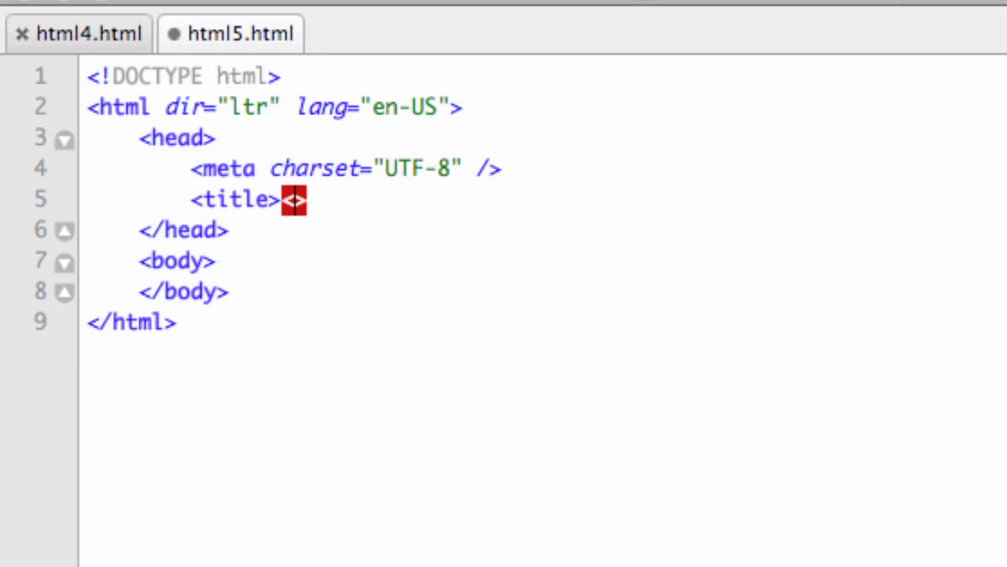
type("</title>")
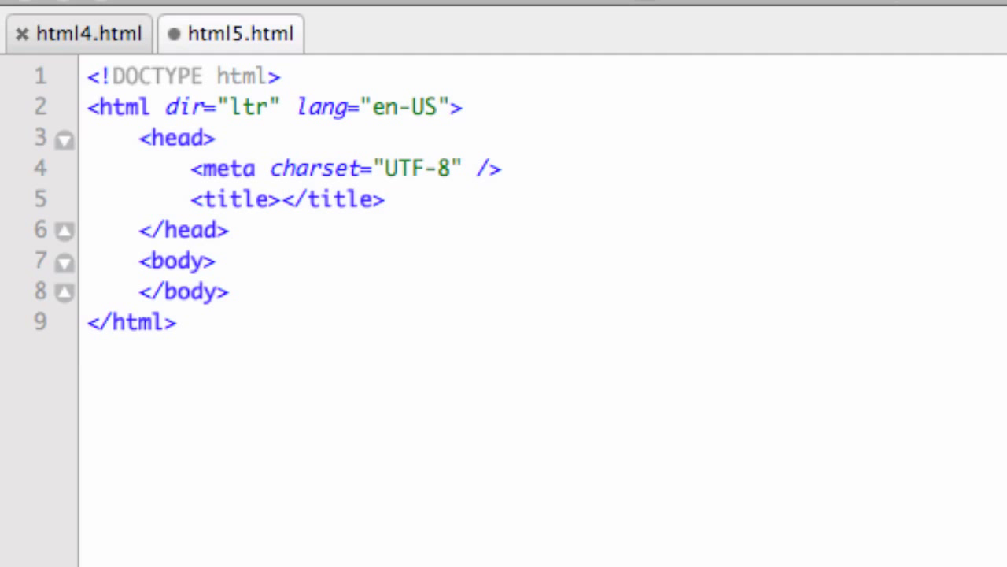
type("HTM")
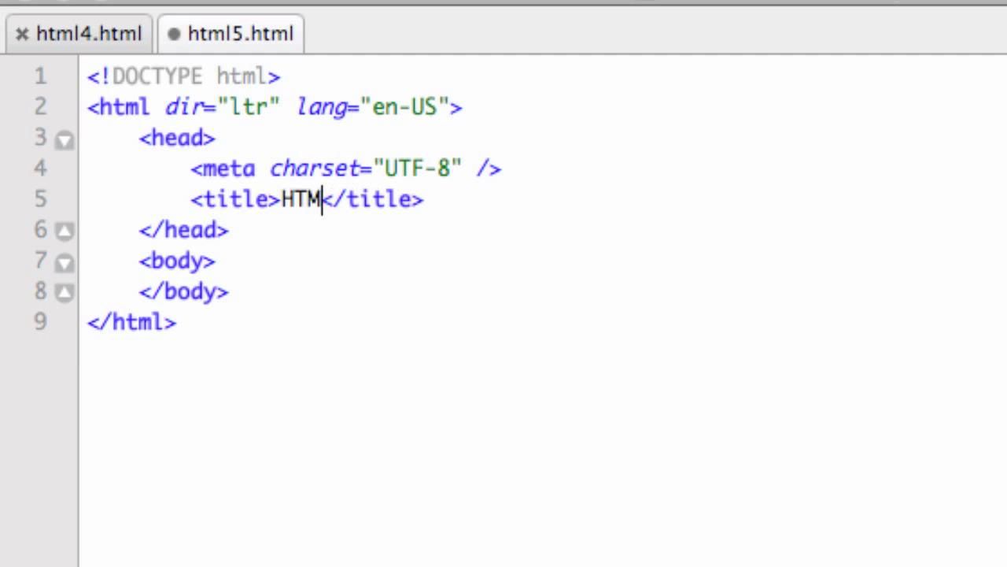
type("L5")
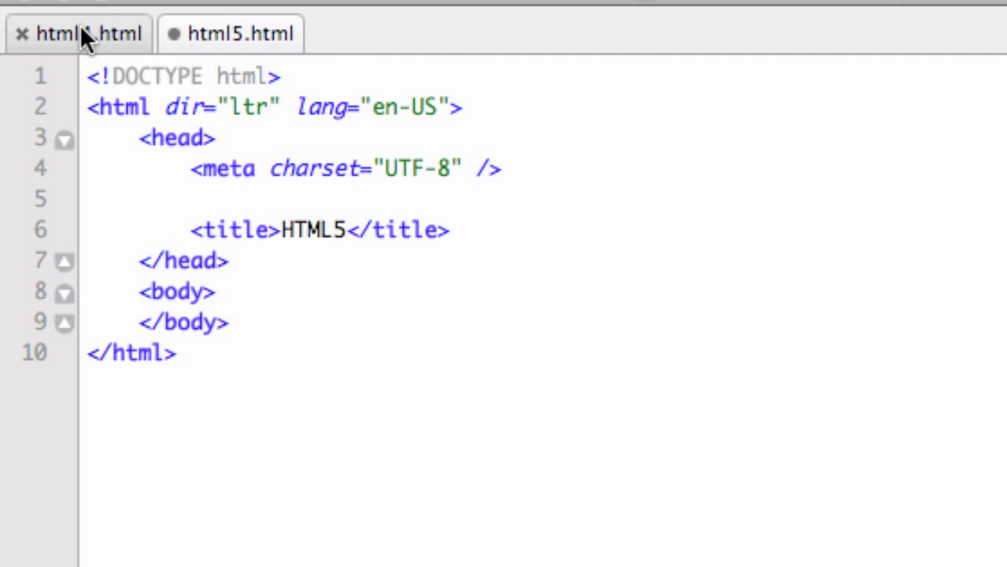
left_click(74, 33)
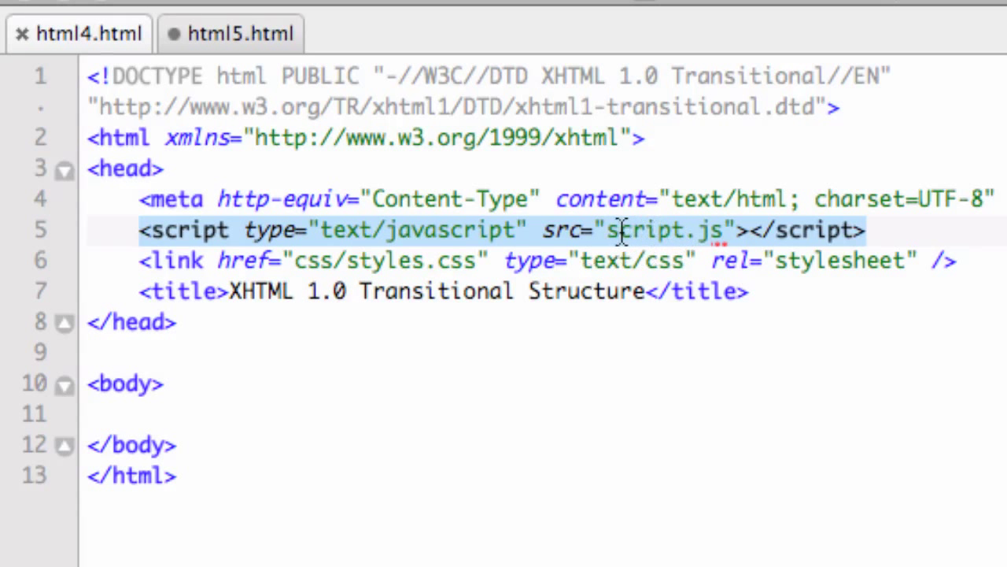
mouse_move(704, 231)
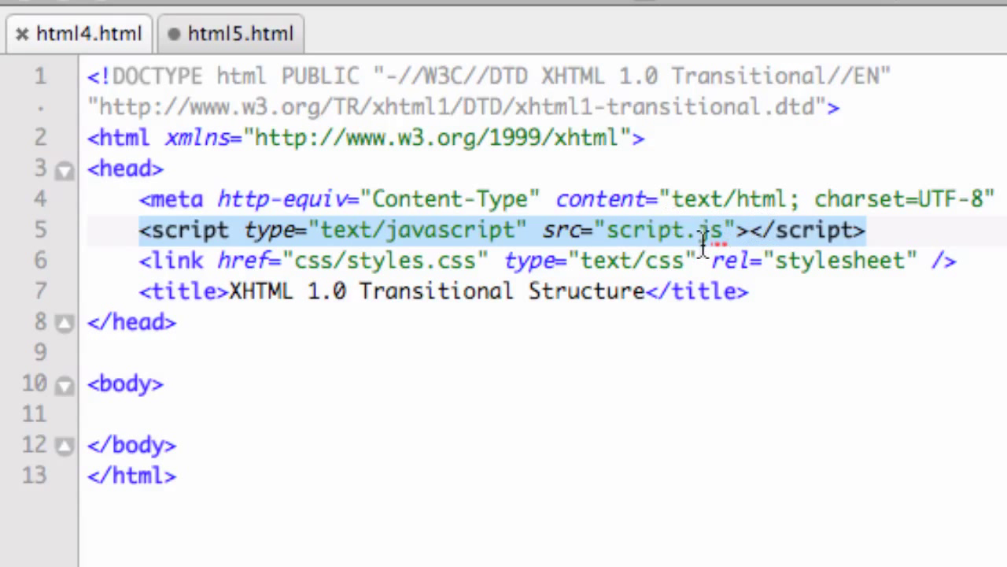
mouse_move(288, 230)
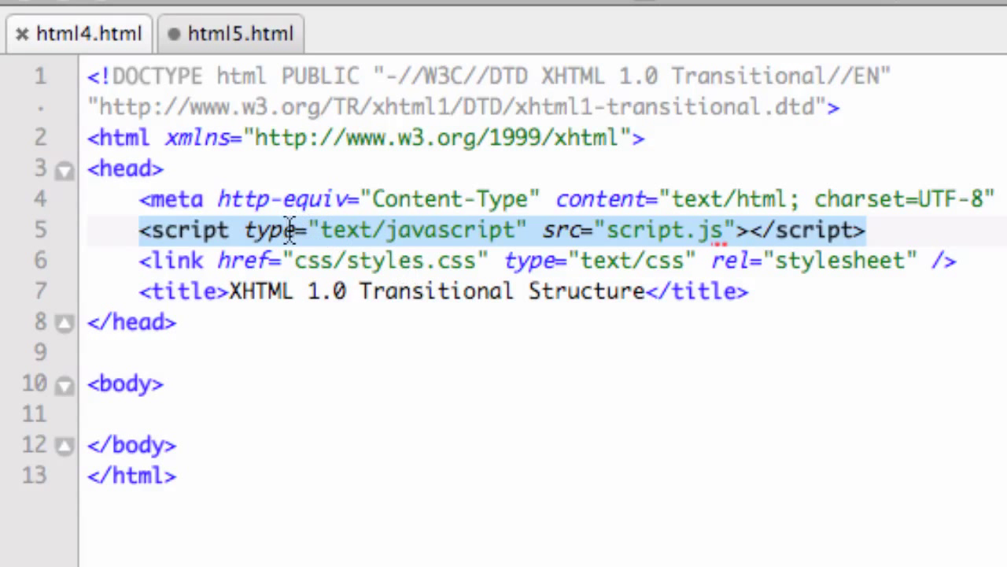
mouse_move(409, 230)
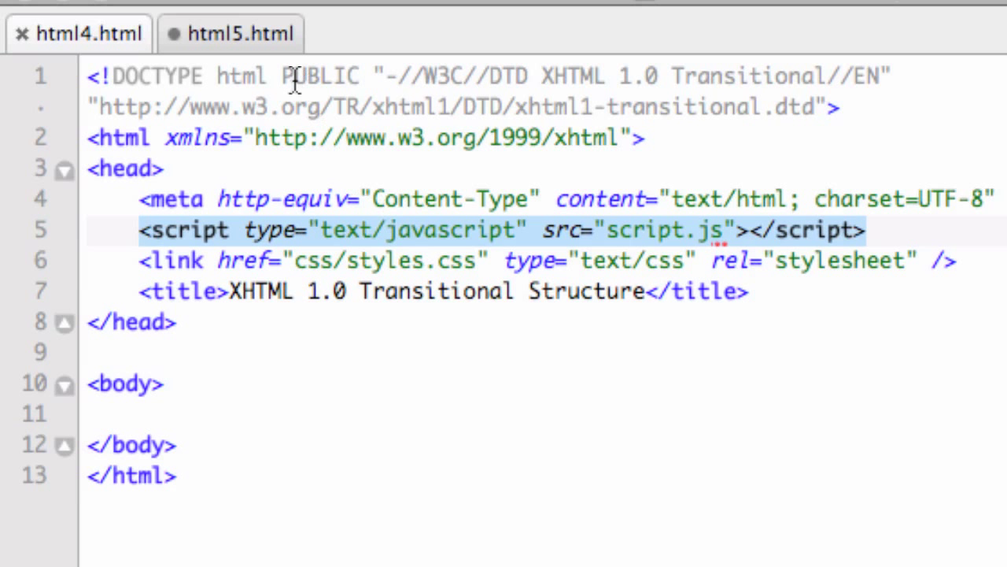
left_click(242, 33)
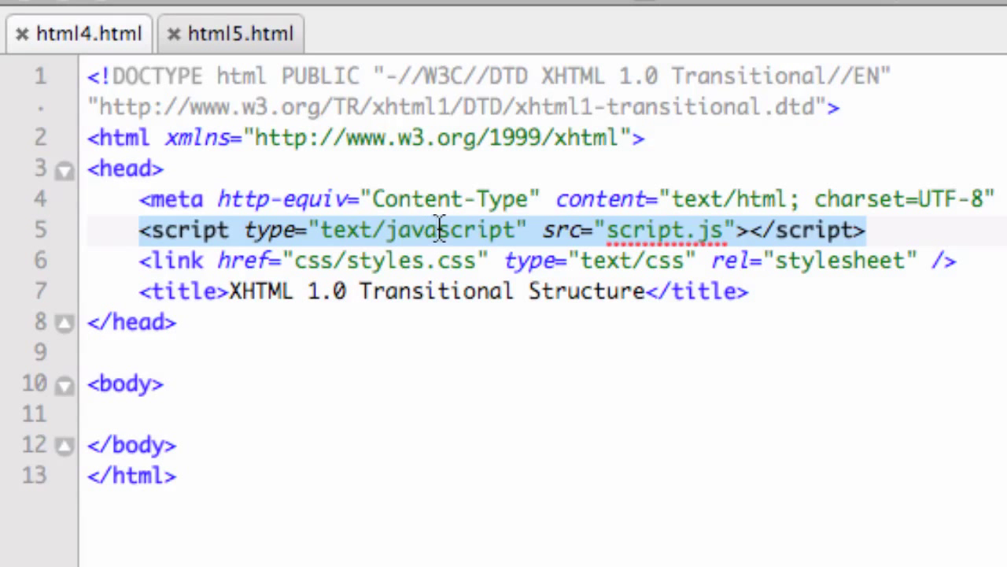
- In html5.html, add <script src="script.js"></script> above the title
left_click(242, 33)
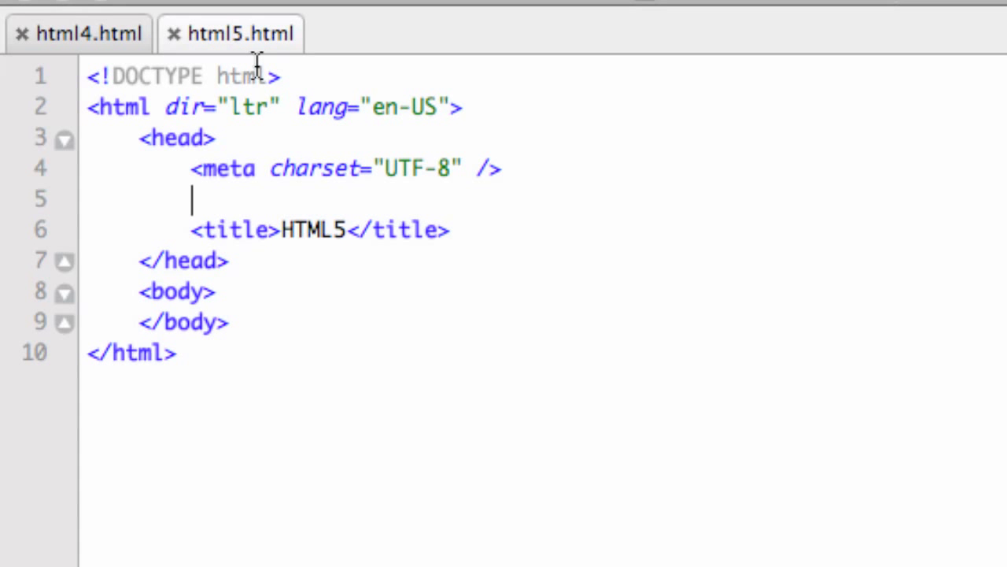
type("<scri>")
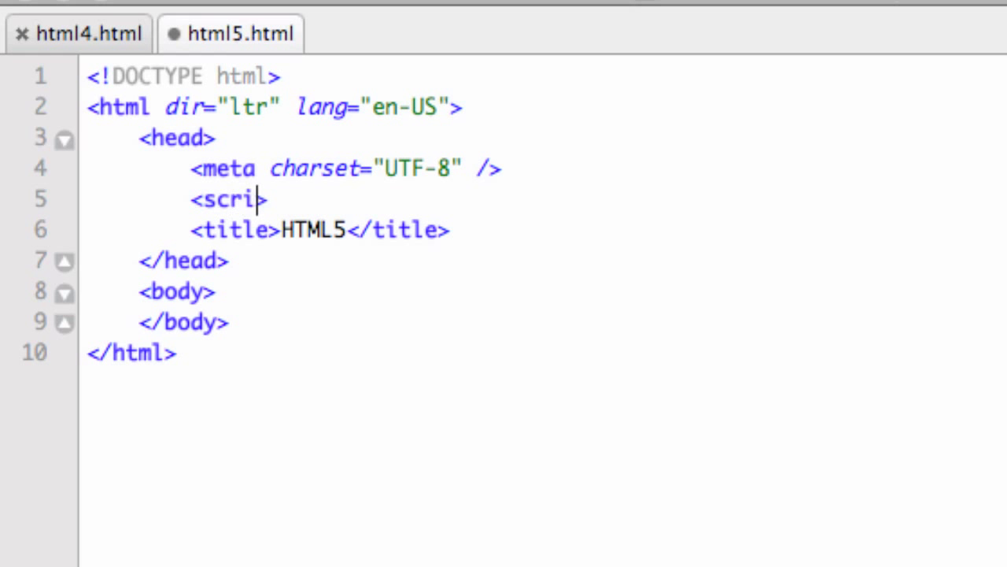
type("pt src=")
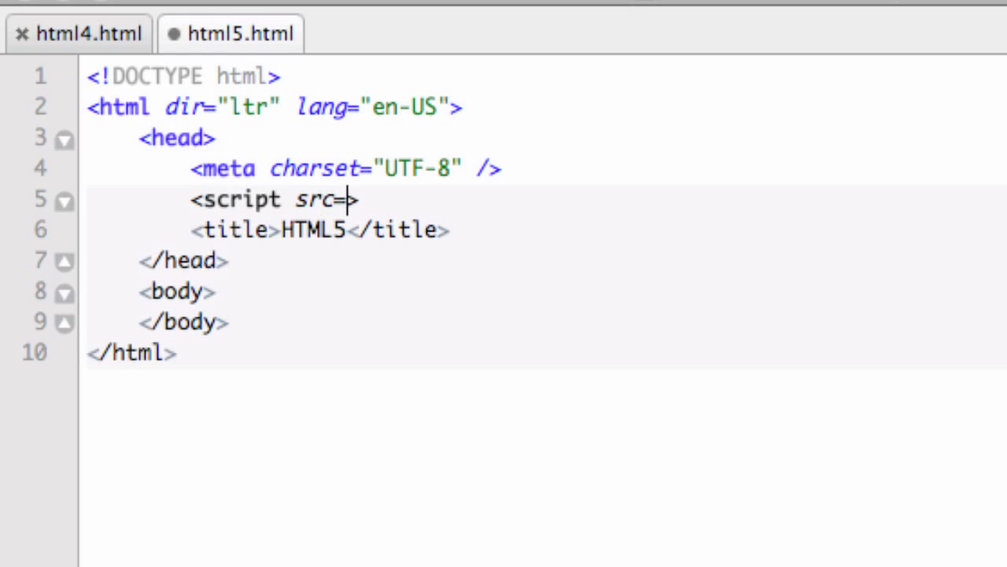
type("\"\">")
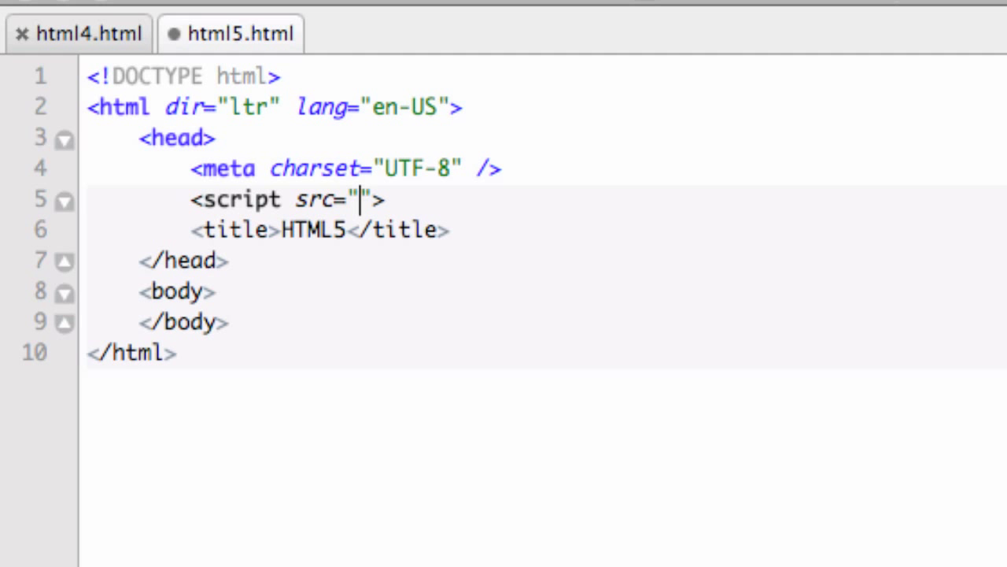
type("s")
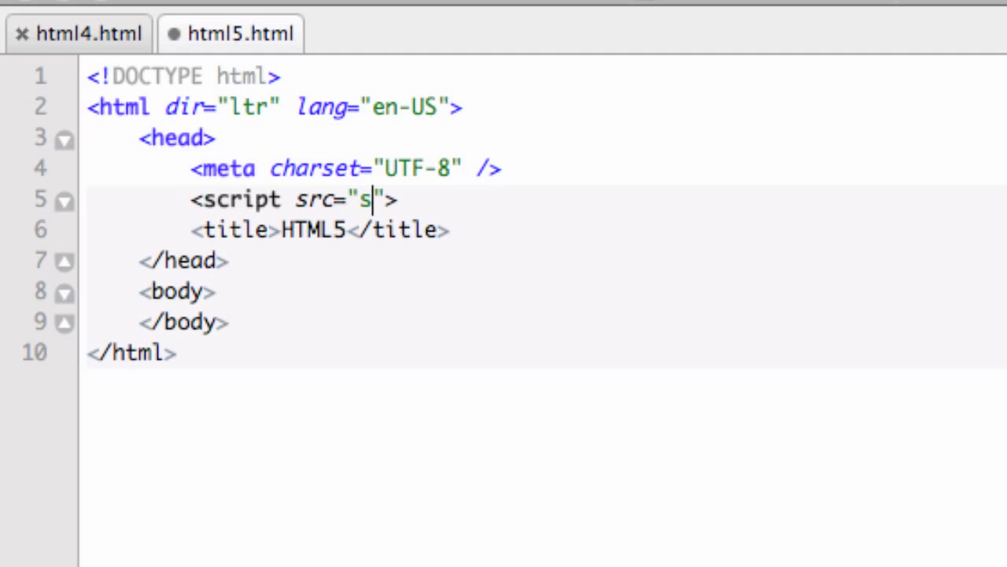
type("cript.")
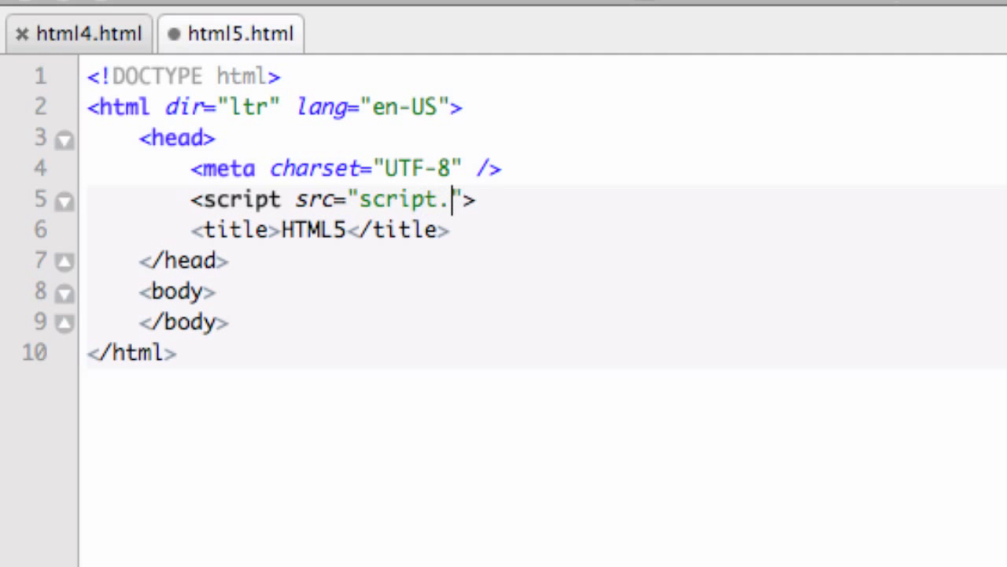
type("js")
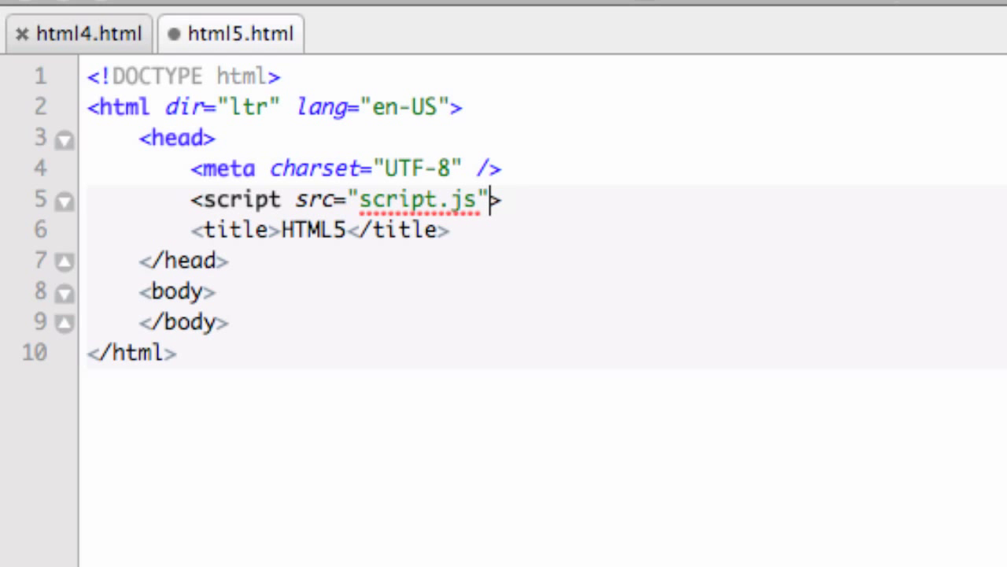
type("<")
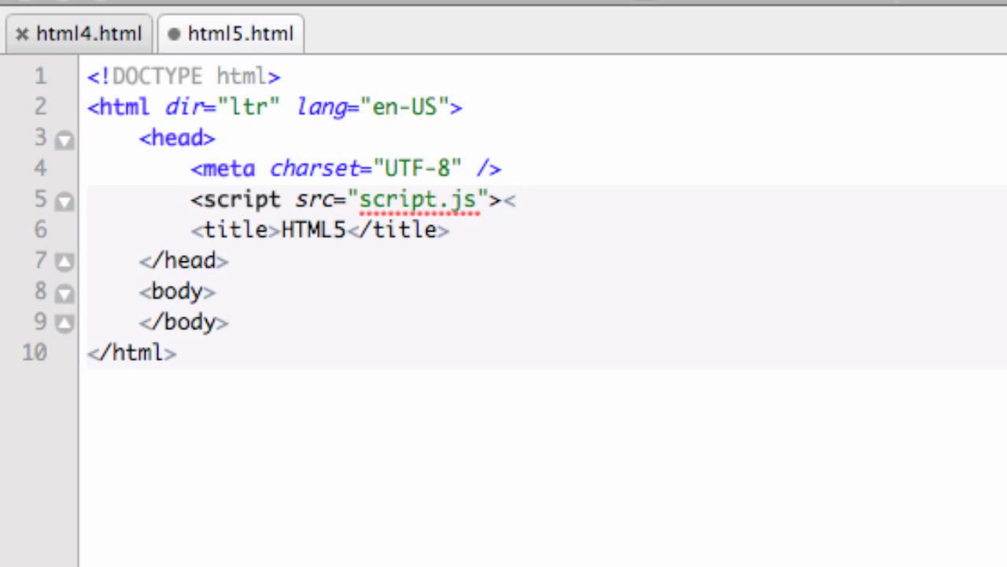
type("/")
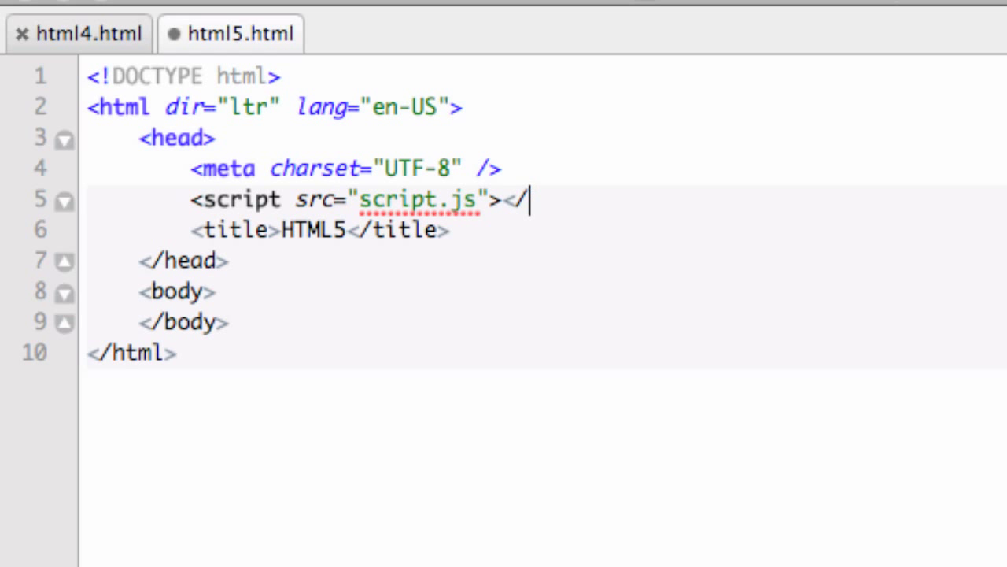
type("script>")
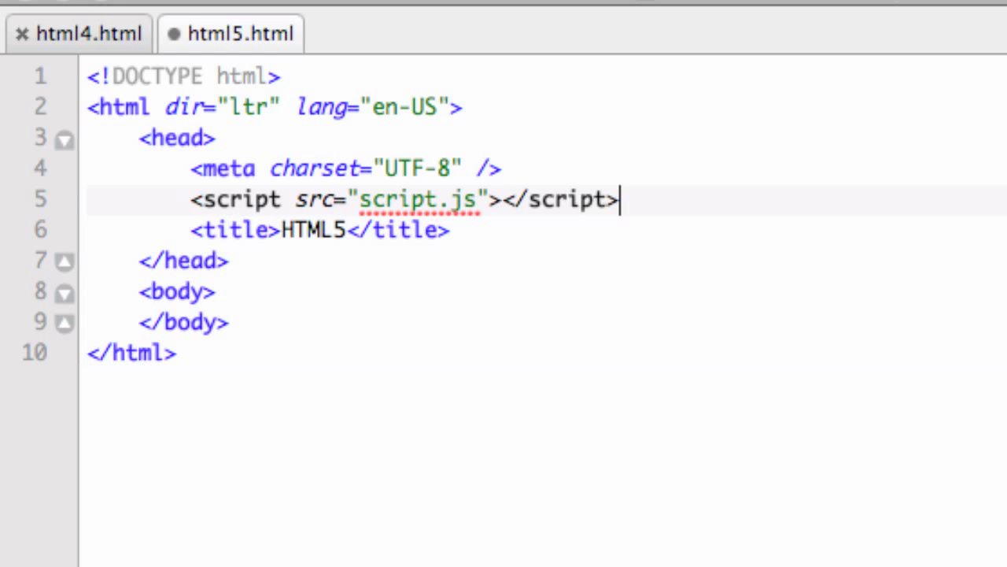
mouse_move(386, 190)
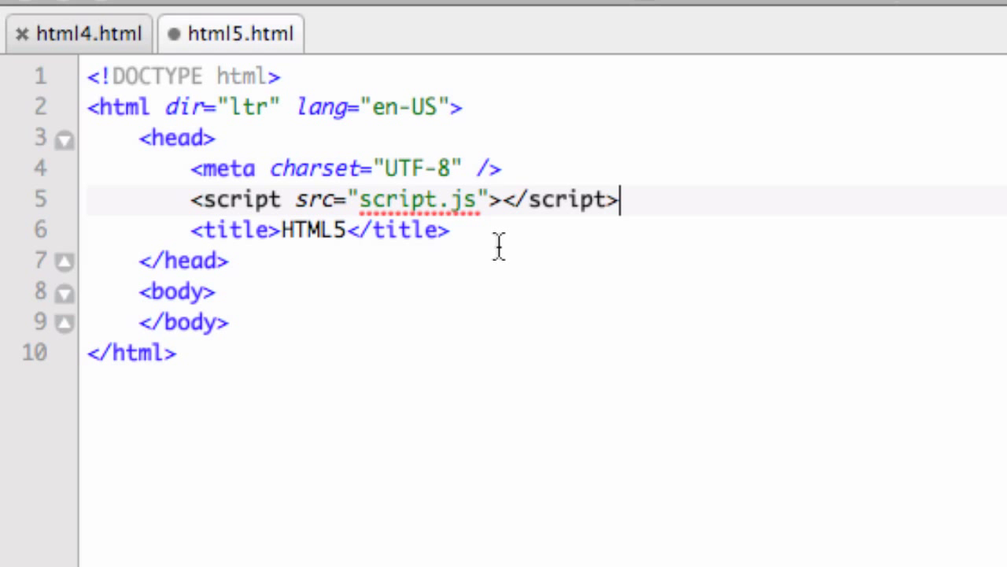
mouse_move(551, 219)
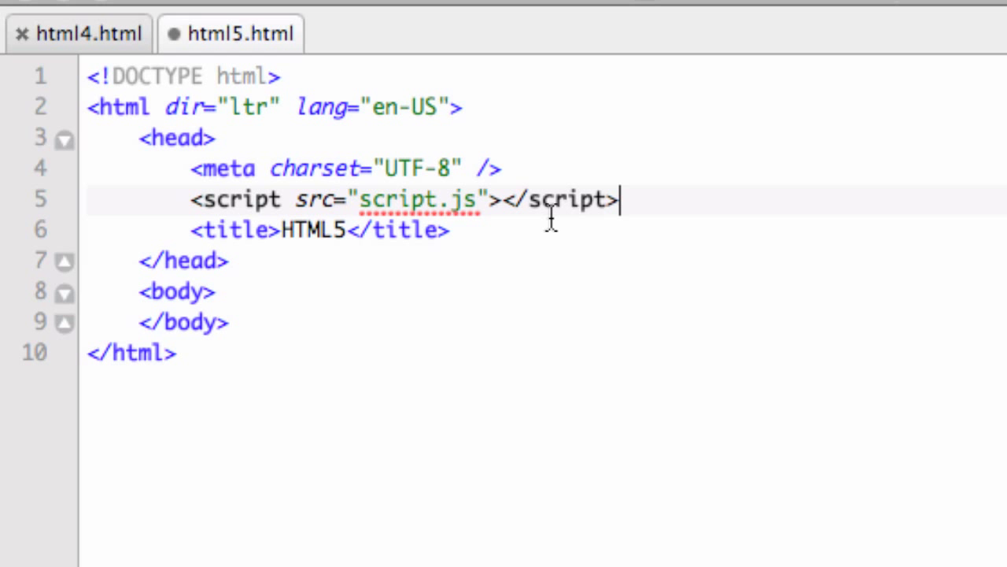
mouse_move(251, 144)
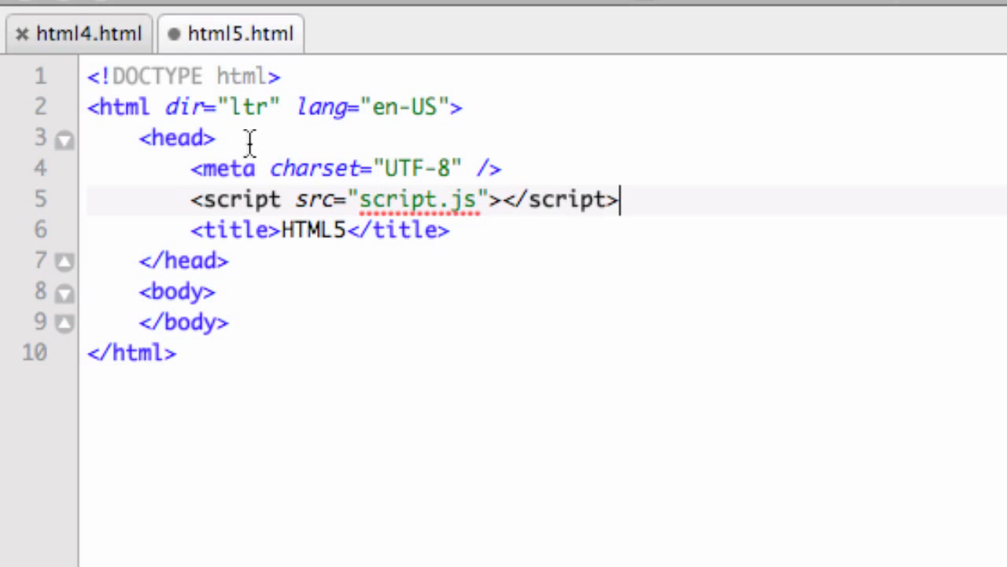
- Switch to html4.html to review its css/styles.css stylesheet link
left_click(79, 33)
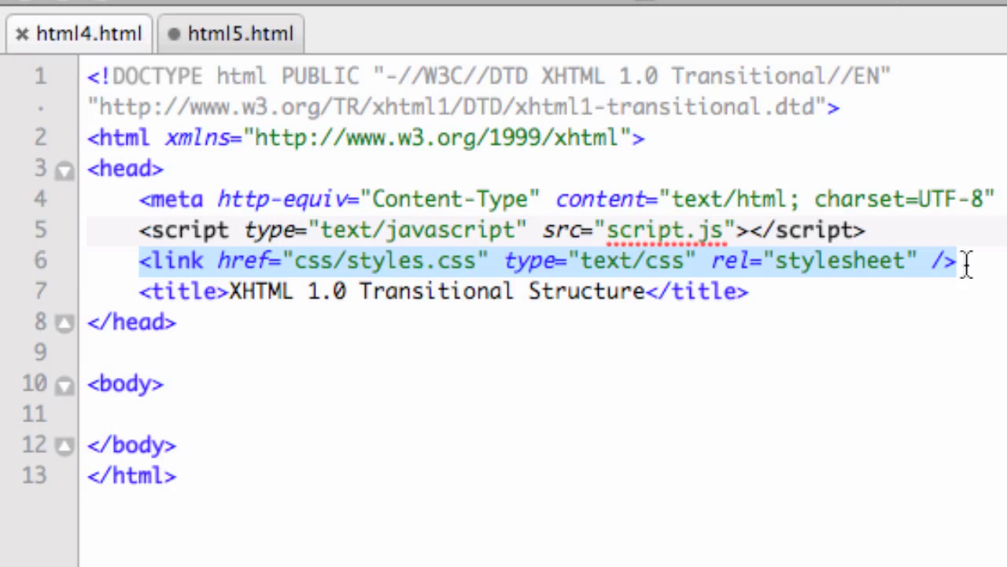
mouse_move(657, 271)
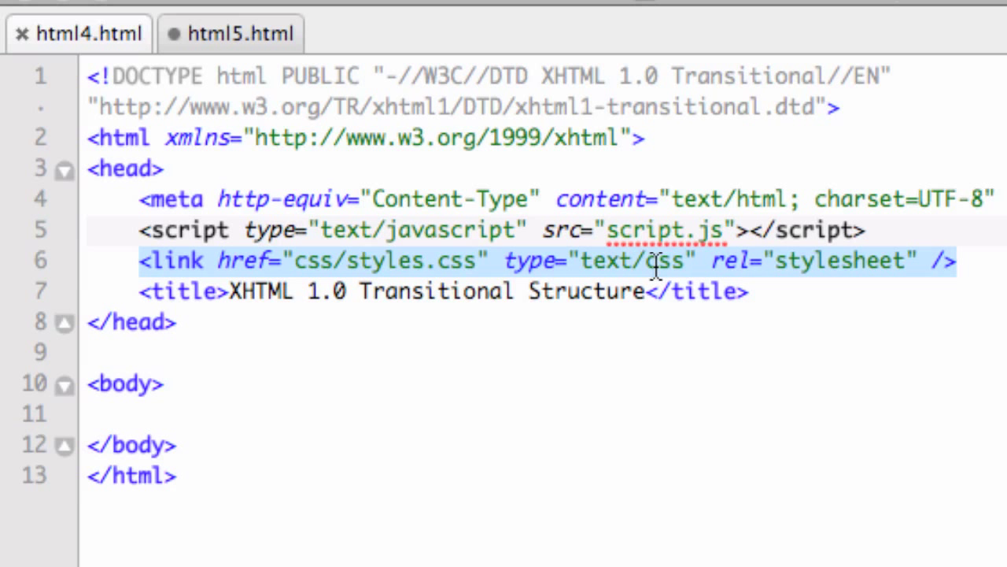
mouse_move(763, 266)
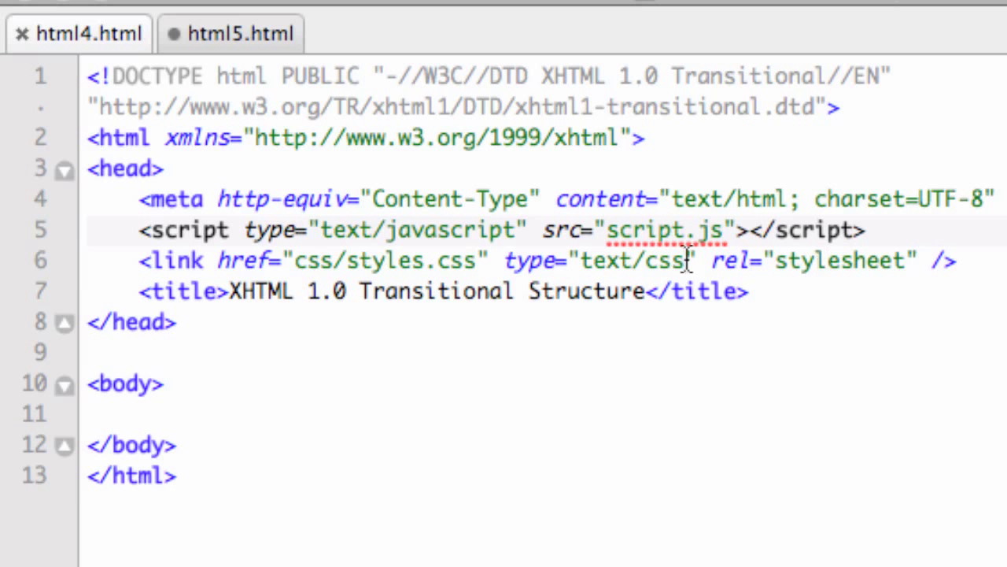
- In html5.html, add <link href="style.css" rel="stylesheet" /> after the script line
left_click(229, 33)
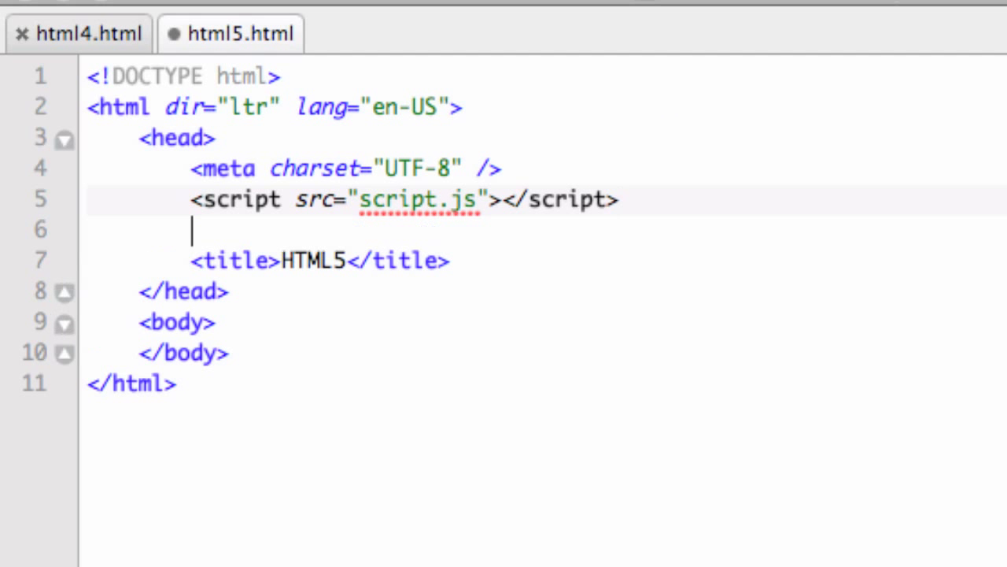
type("<link />")
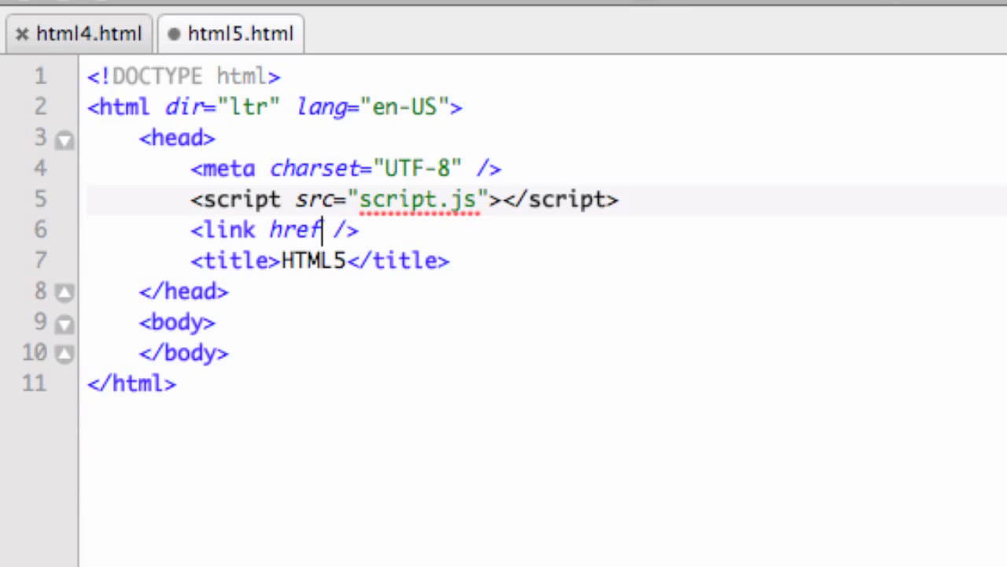
type("=\"")
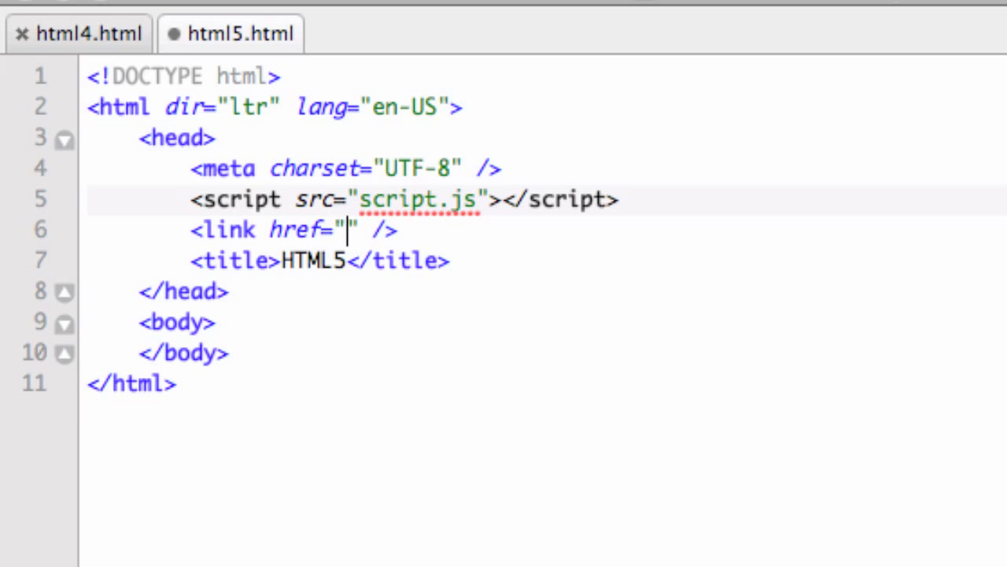
type("st")
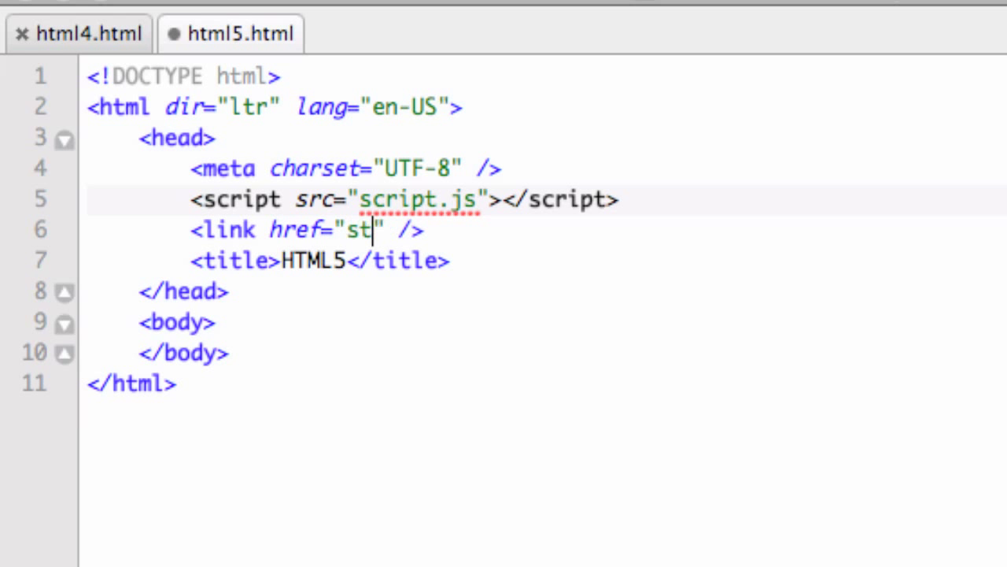
type("yle.css")
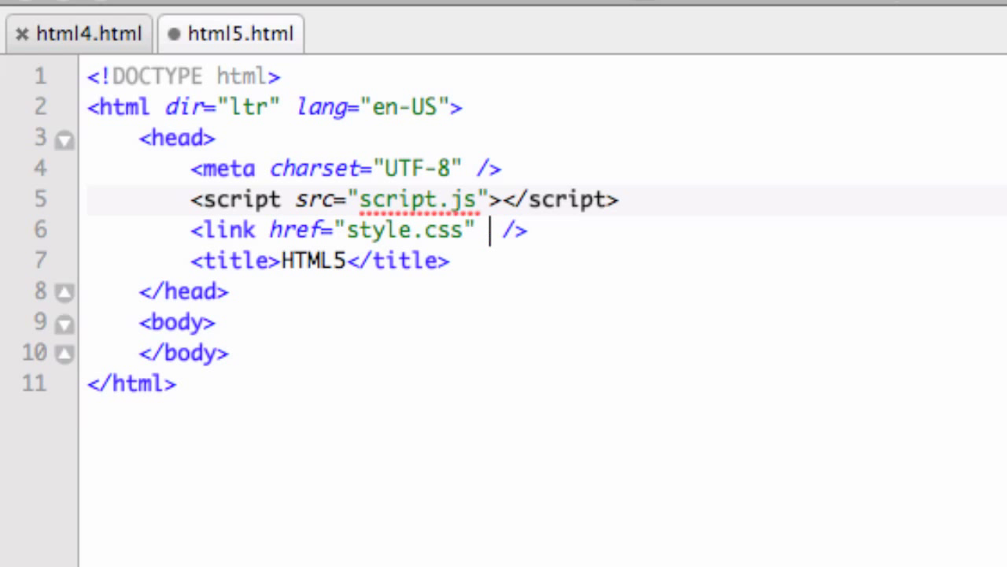
type("rel=\"s\"")
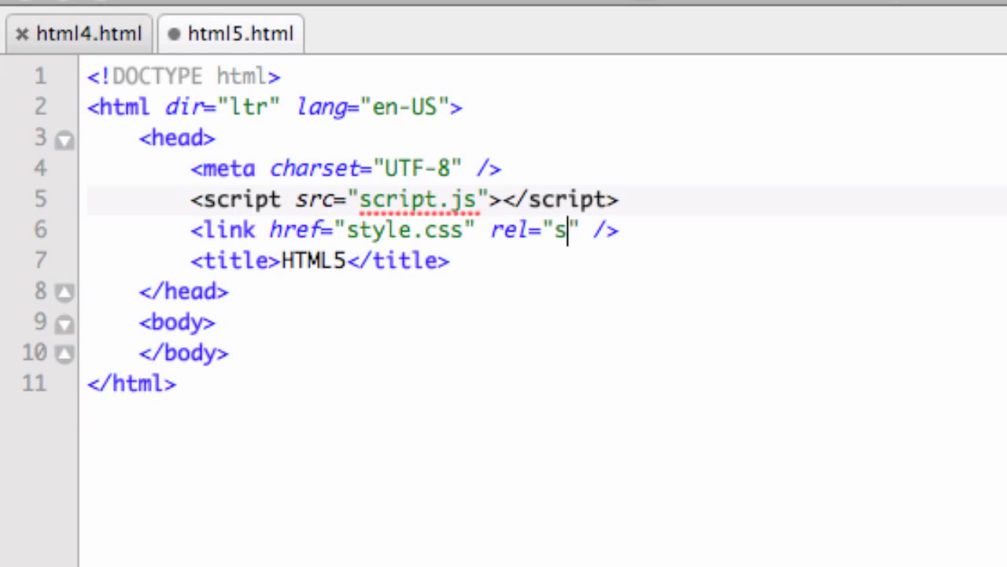
type("tylesheet")
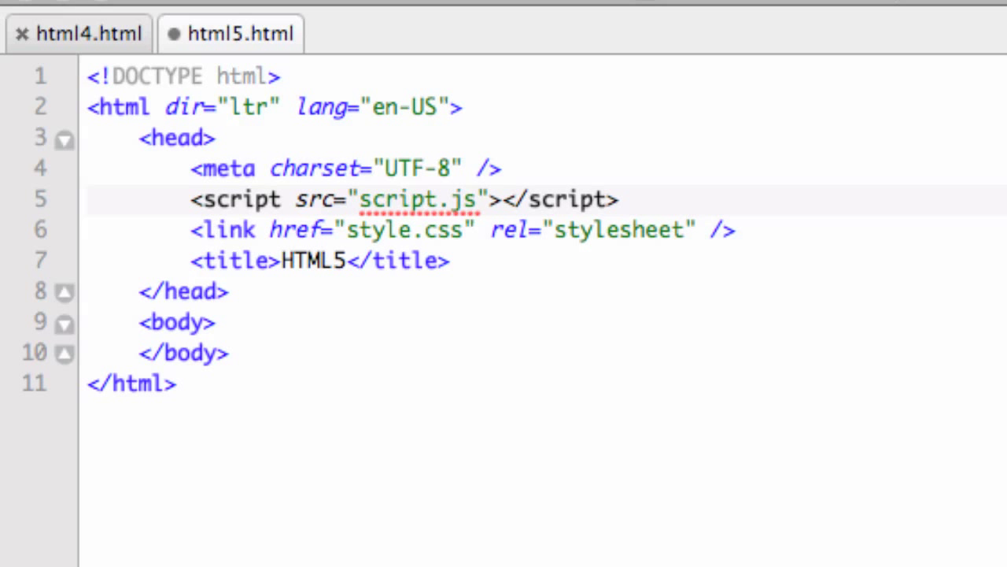